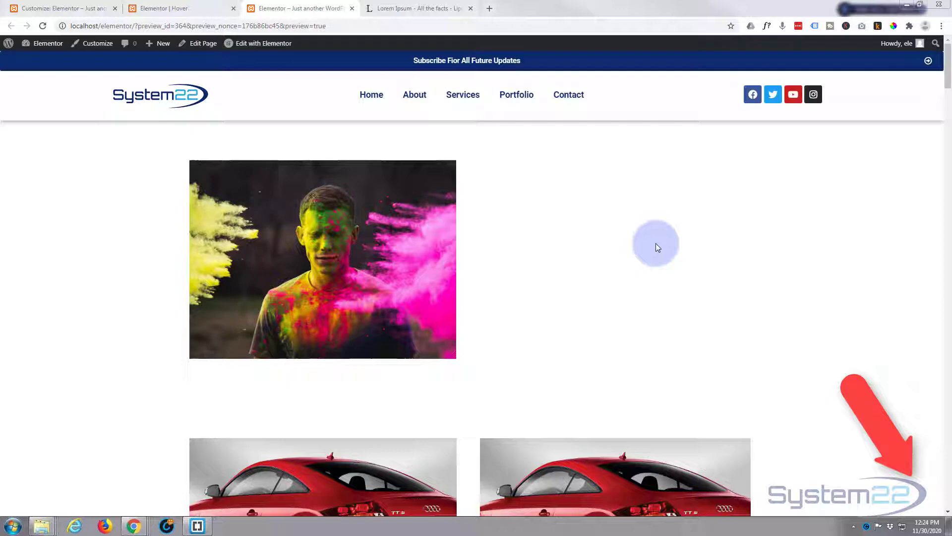
mouse_move(512, 182)
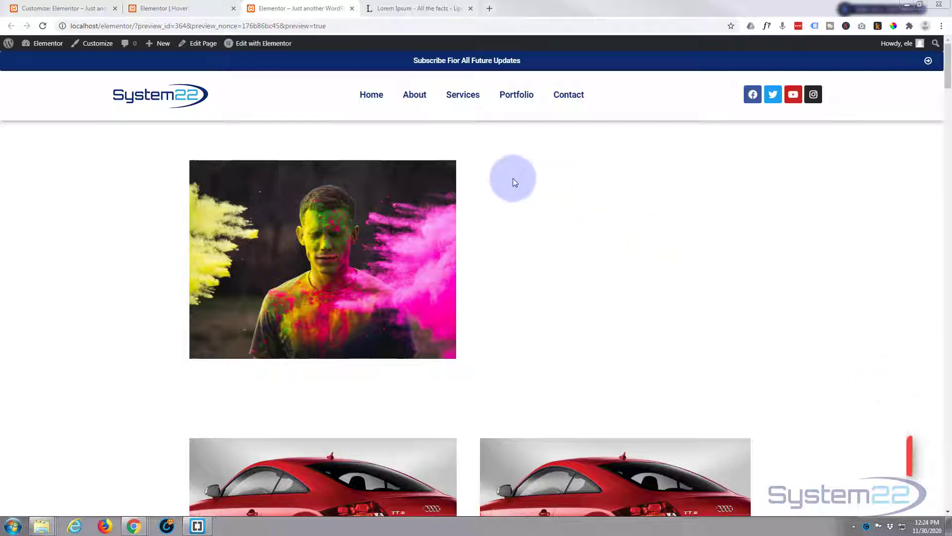
Step: Switch from the live preview back to the Elementor editor for the page
click(164, 8)
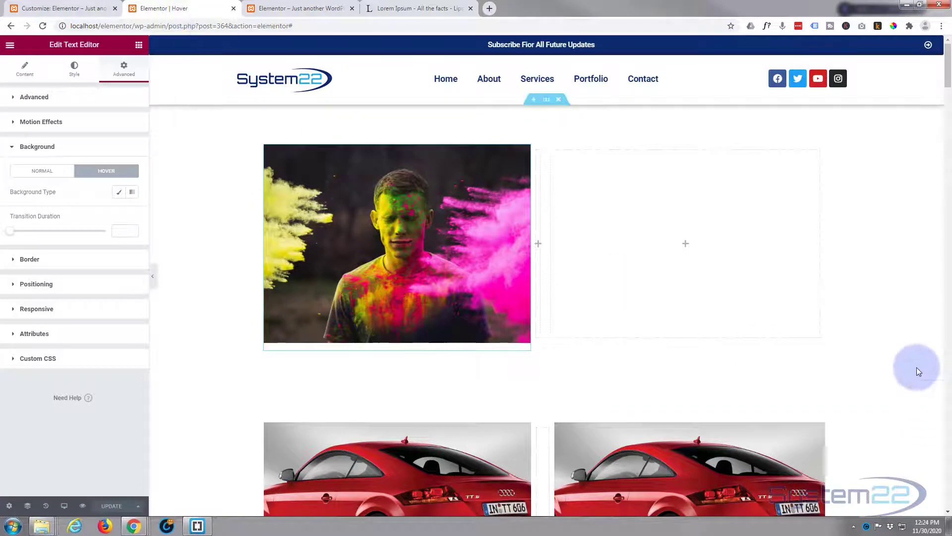
mouse_move(552, 224)
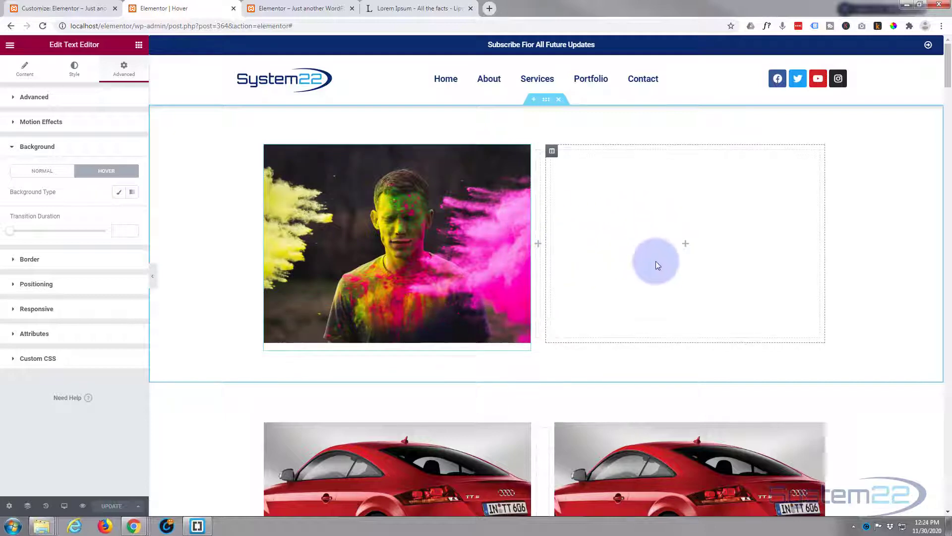
mouse_move(884, 243)
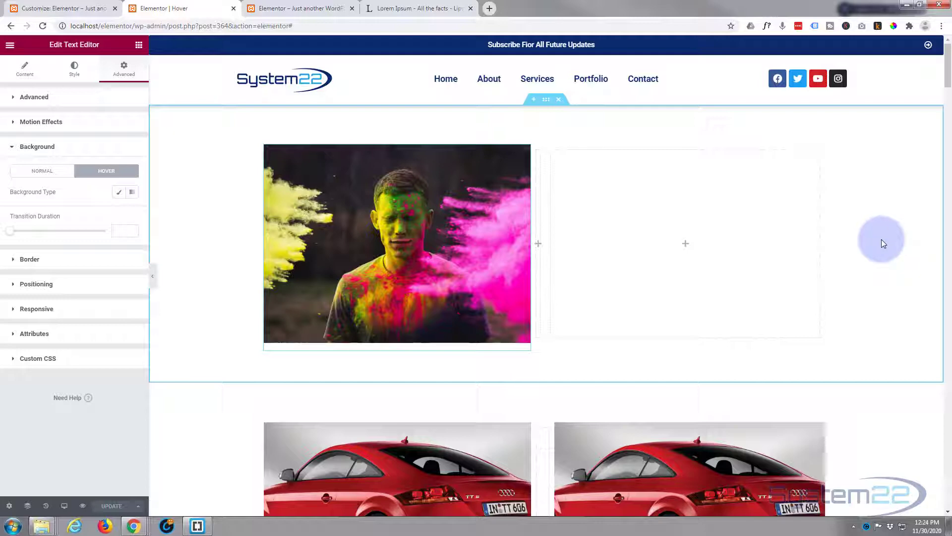
mouse_move(686, 172)
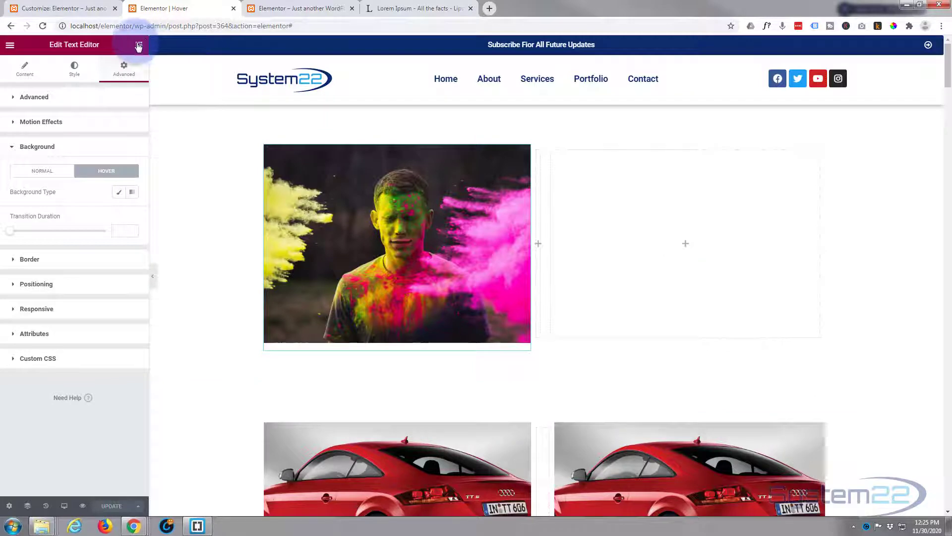
Step: Drop a Text Editor widget into the empty right column and copy a Lorem Ipsum paragraph from lipsum.com for it
click(138, 44)
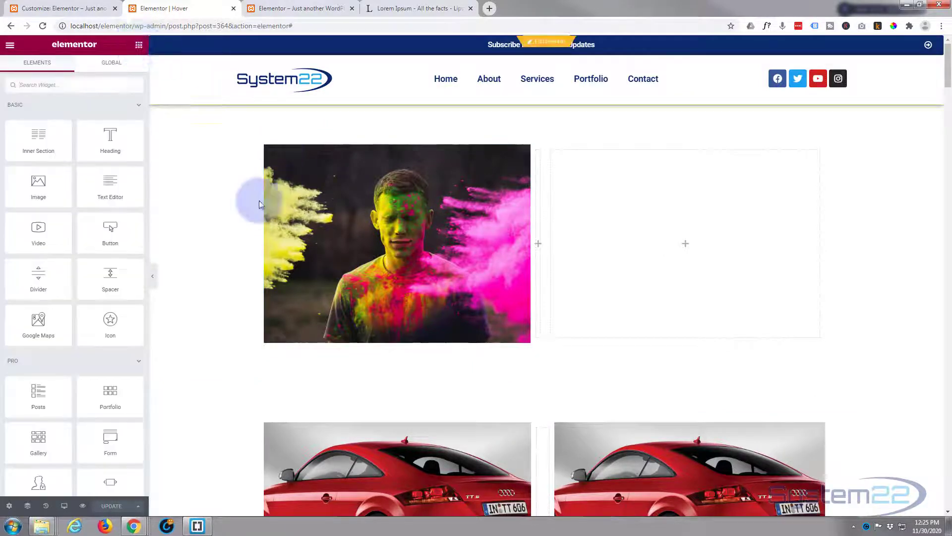
drag(110, 187, 652, 252)
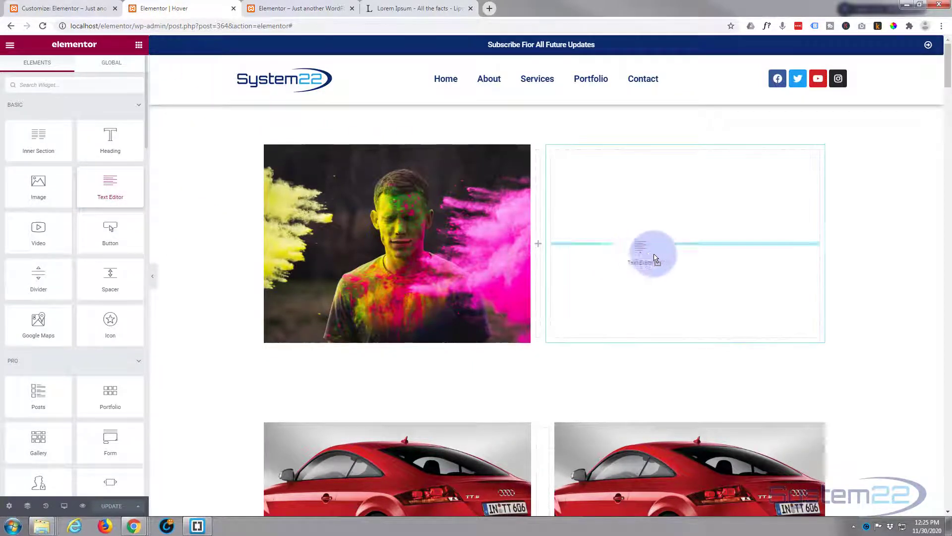
click(653, 252)
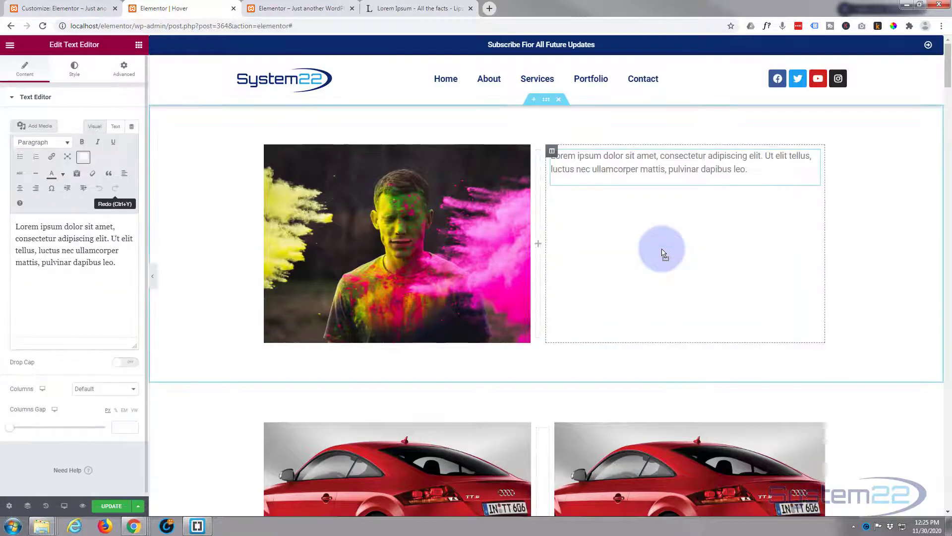
mouse_move(725, 306)
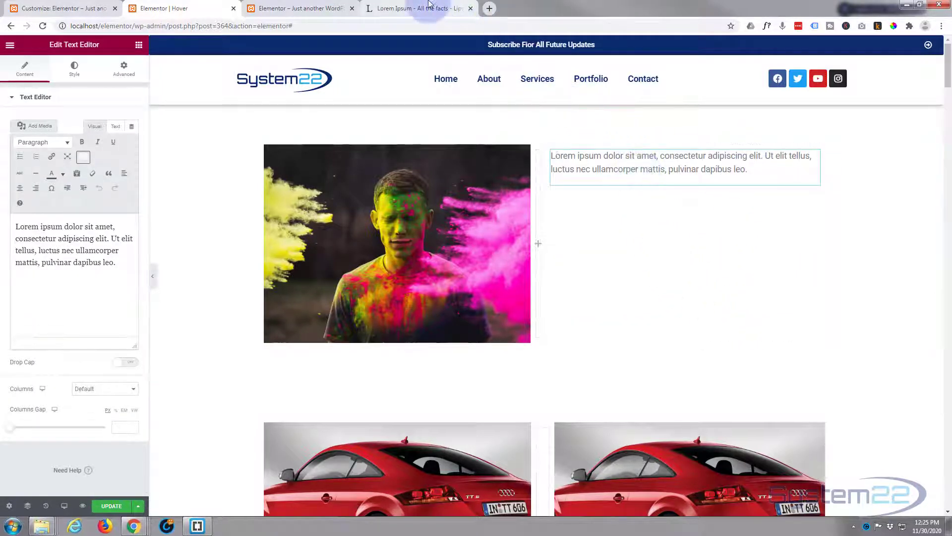
click(416, 8)
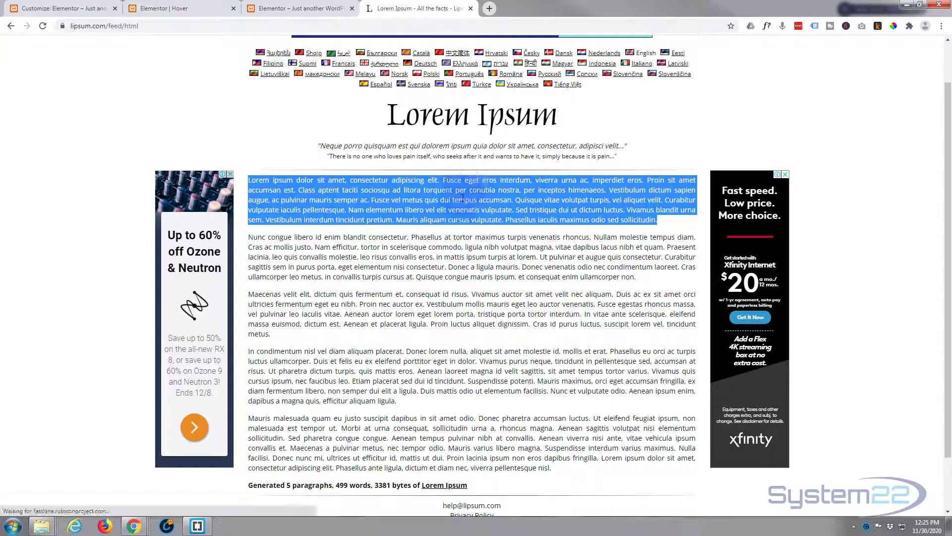
right_click(462, 199)
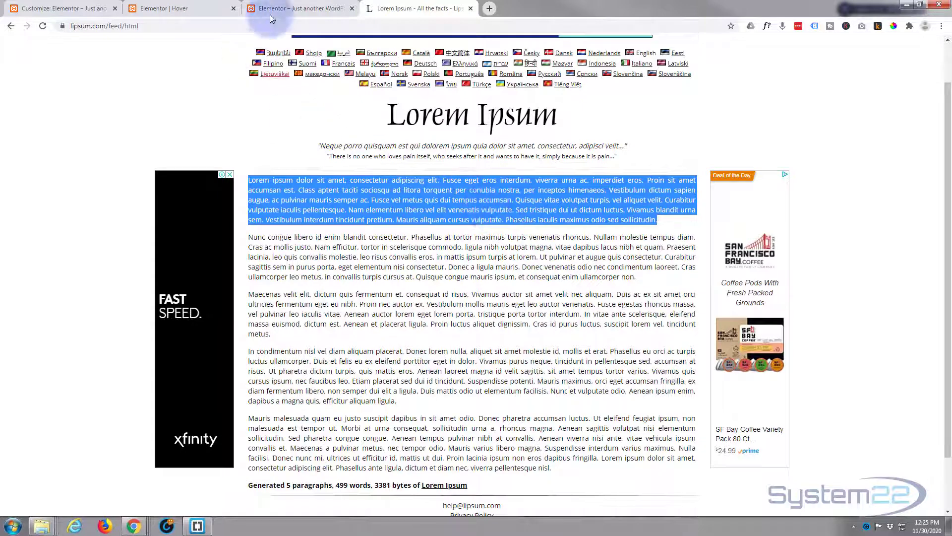
click(298, 8)
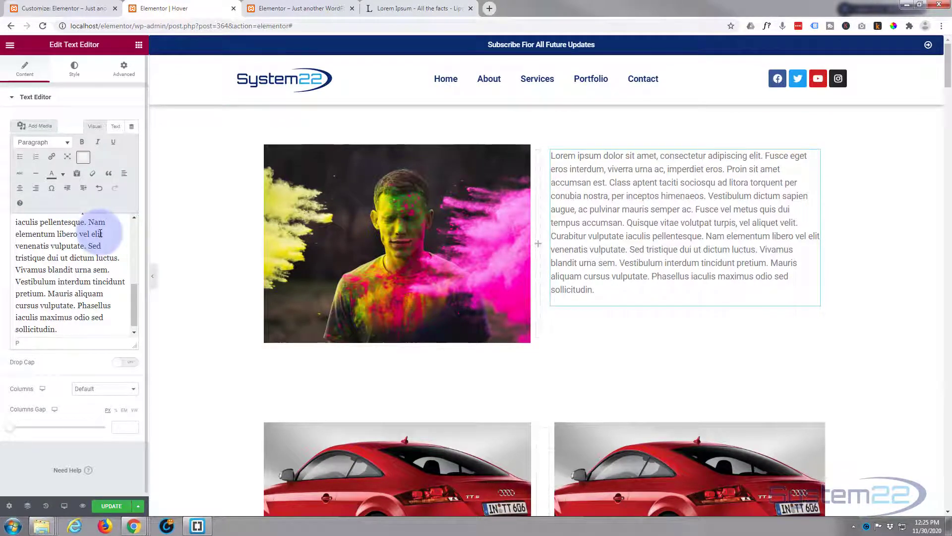
Step: Give the text column a Classic background using the pink flower photo from the Media Library
click(607, 275)
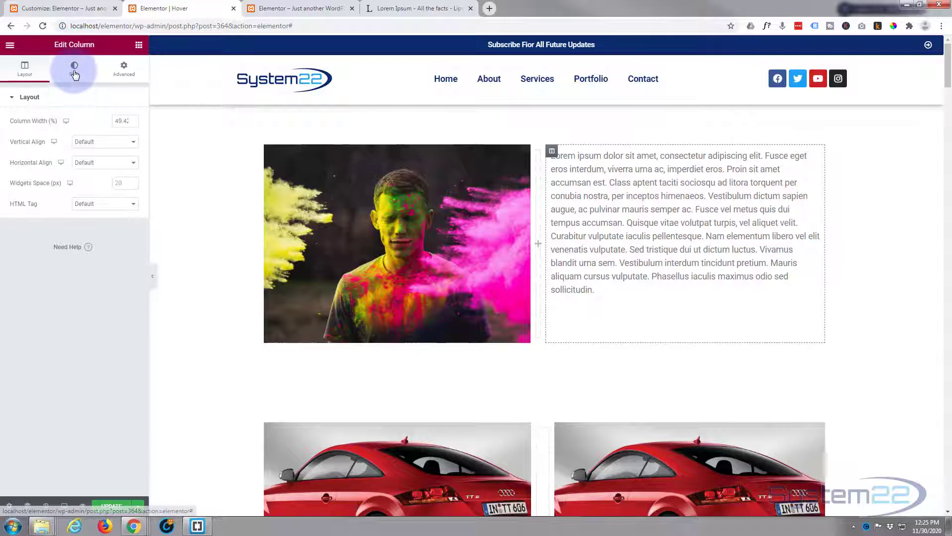
click(75, 68)
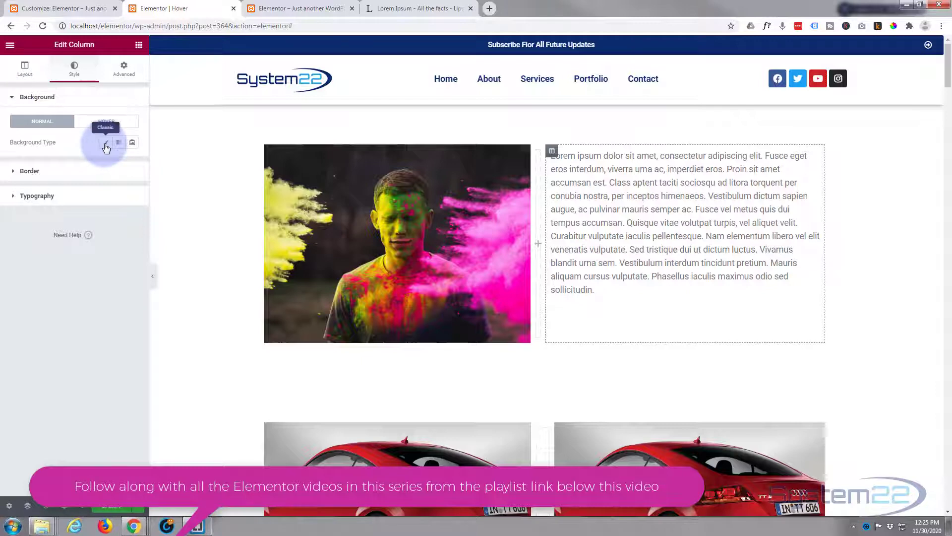
click(105, 142)
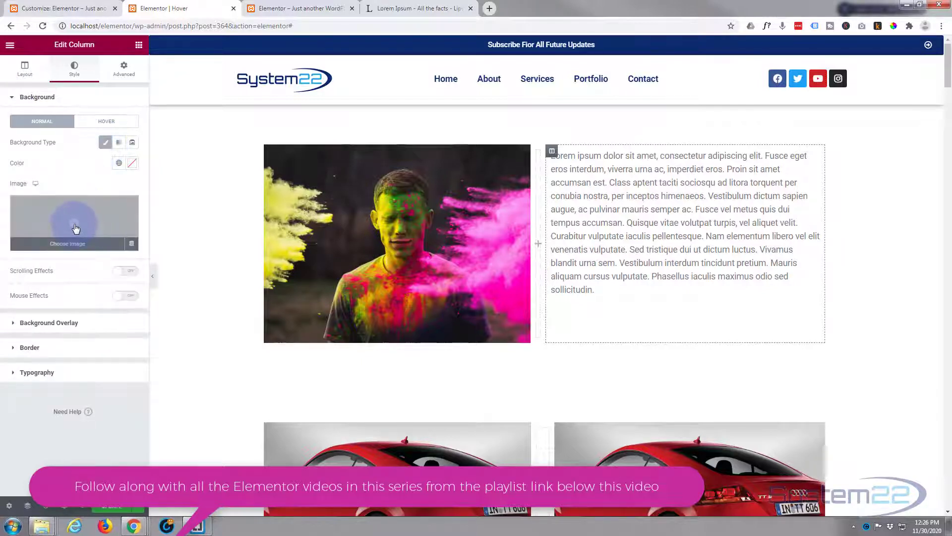
click(67, 243)
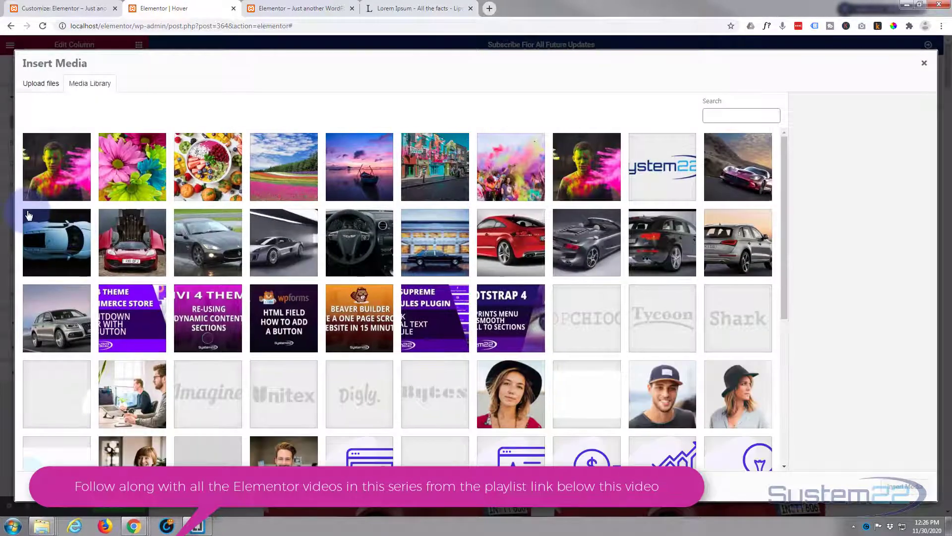
mouse_move(132, 176)
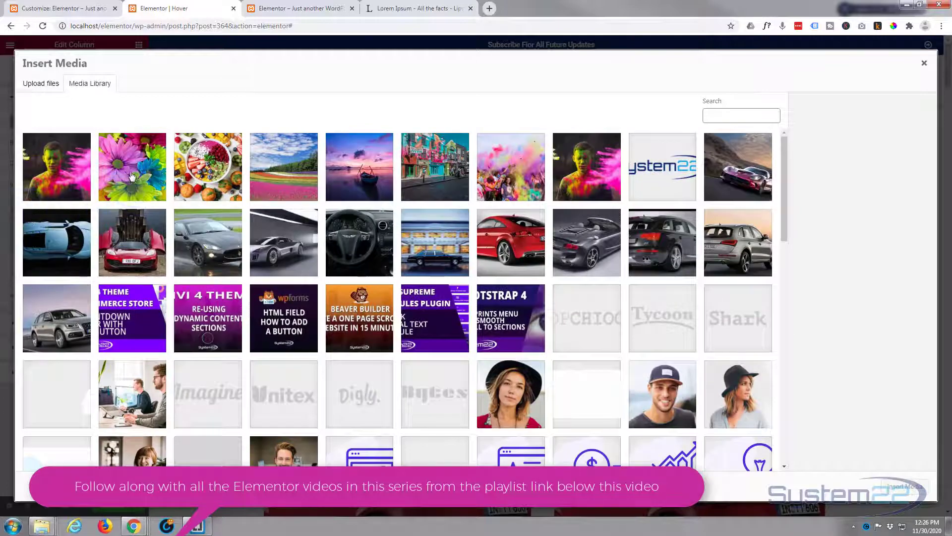
click(131, 167)
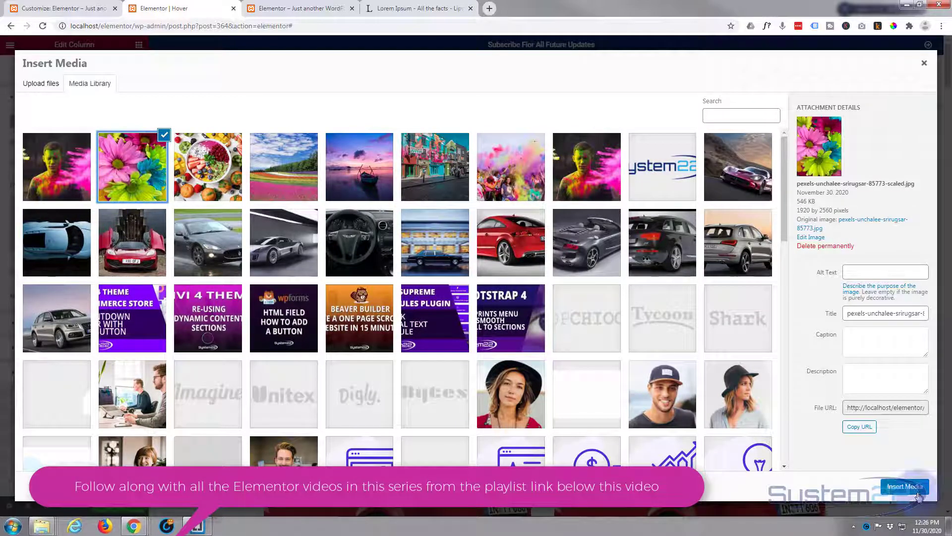
click(905, 486)
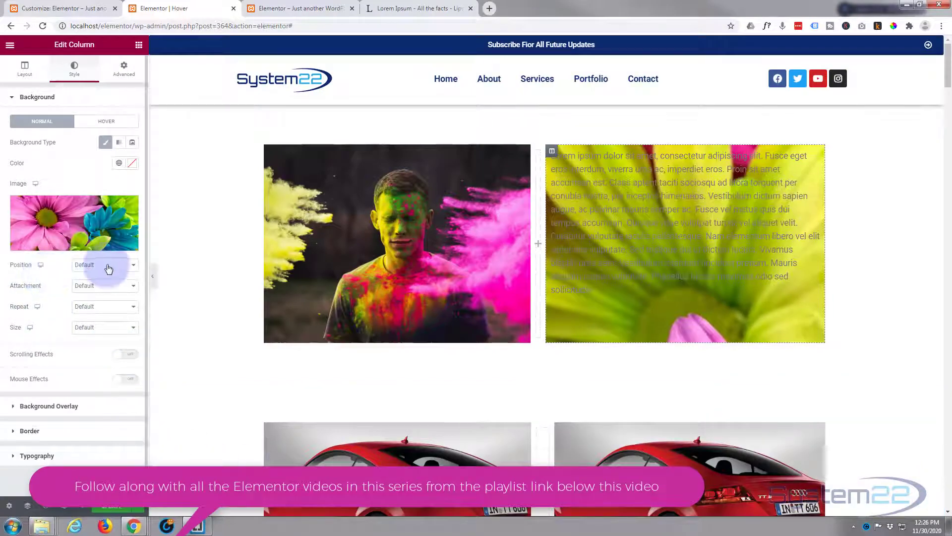
Step: Keep the default background position and set the background size to Cover
click(104, 264)
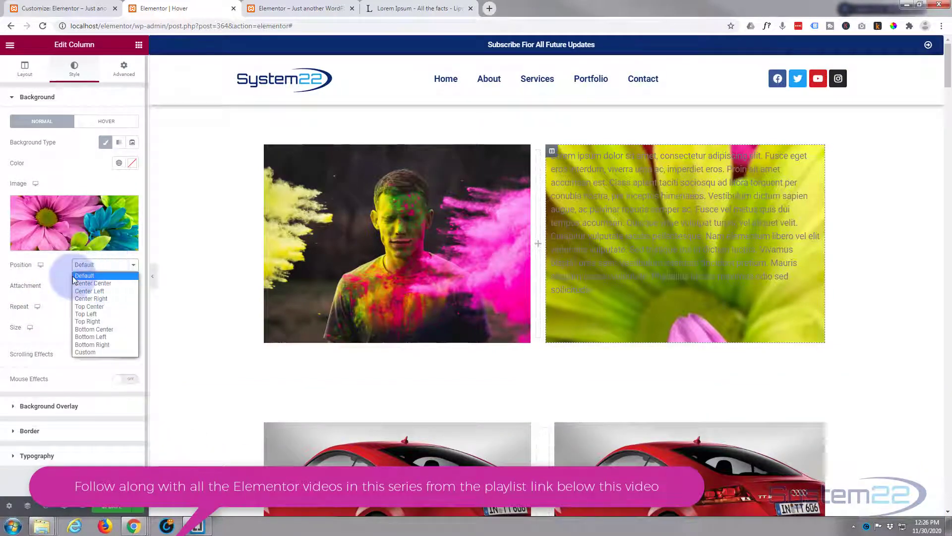
click(83, 275)
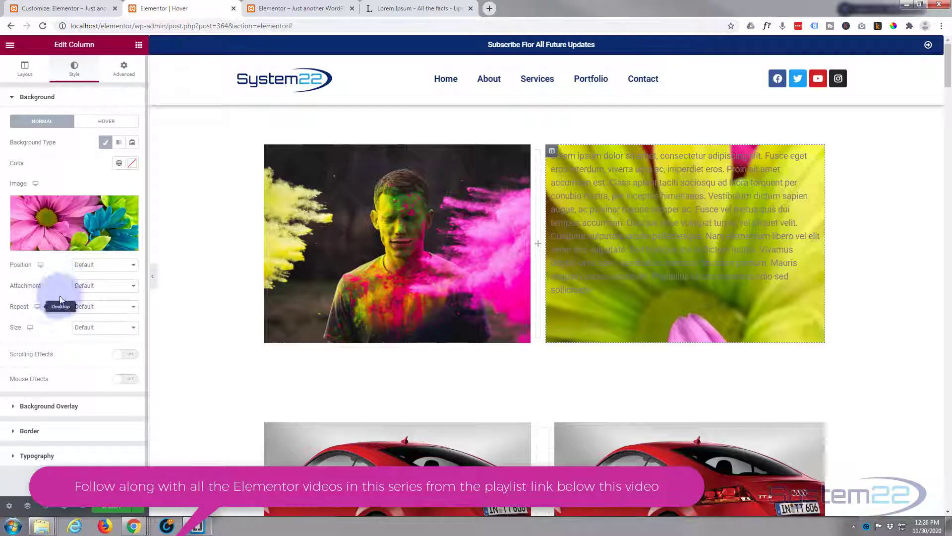
click(104, 286)
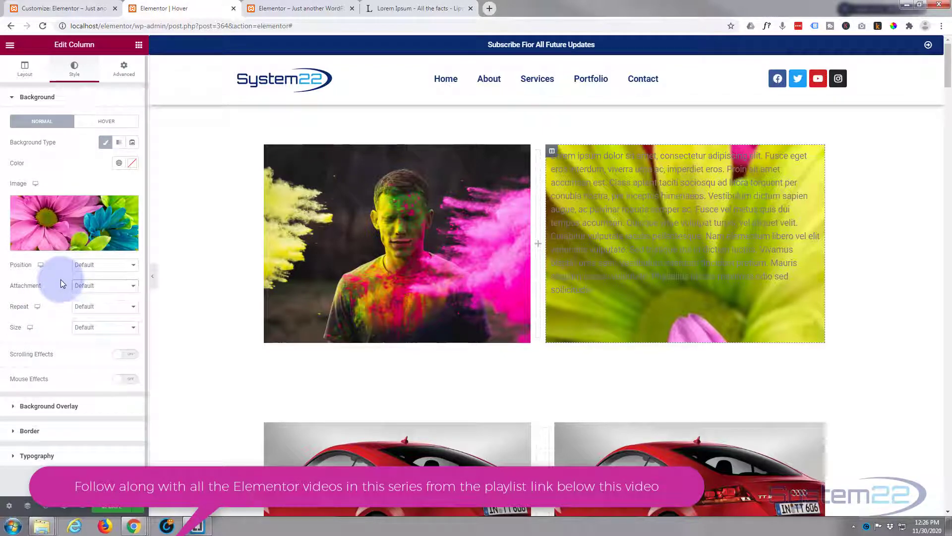
mouse_move(51, 301)
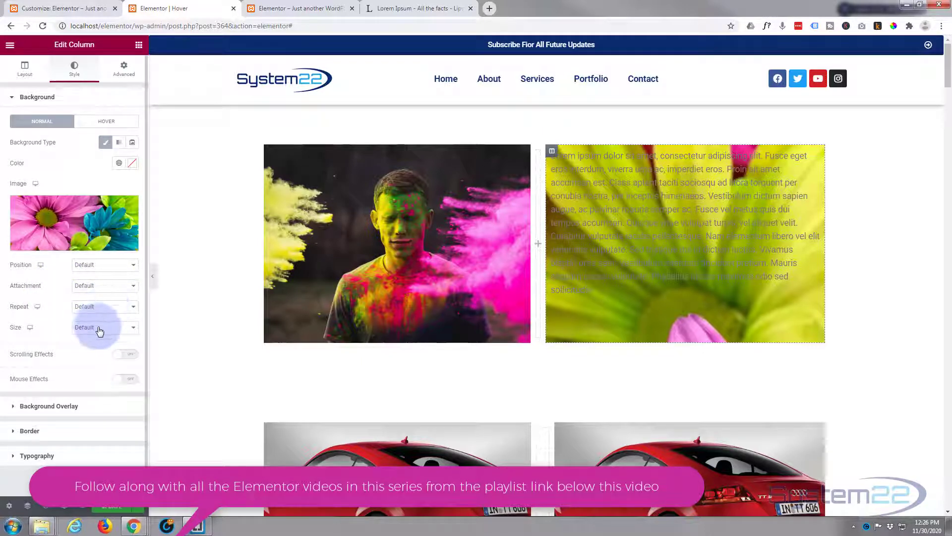
click(101, 327)
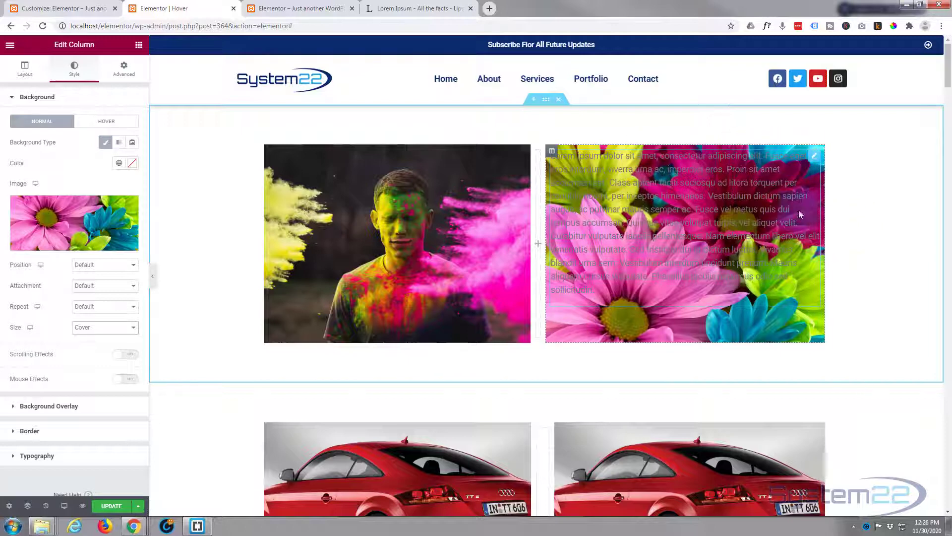
mouse_move(814, 153)
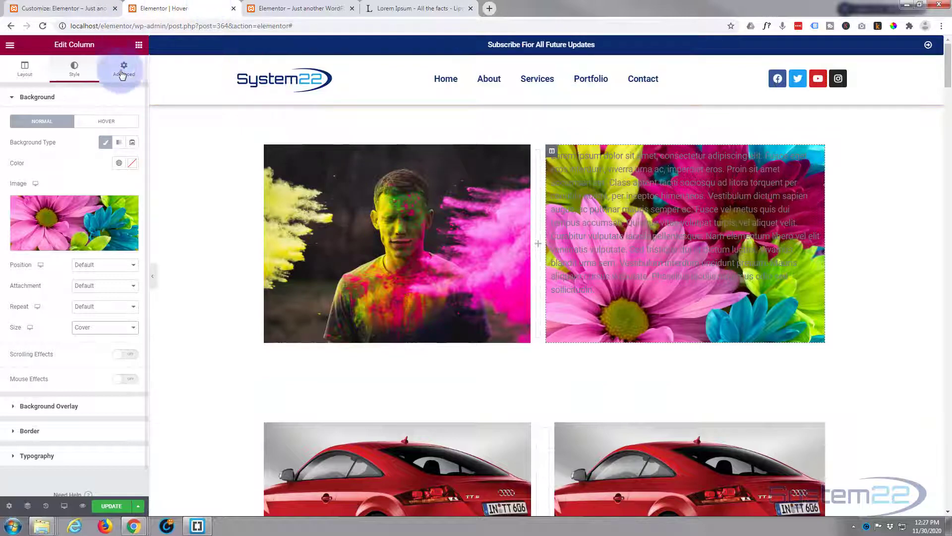
Step: In the column's Advanced settings enter CSS class gtx and set its padding to zero
click(123, 68)
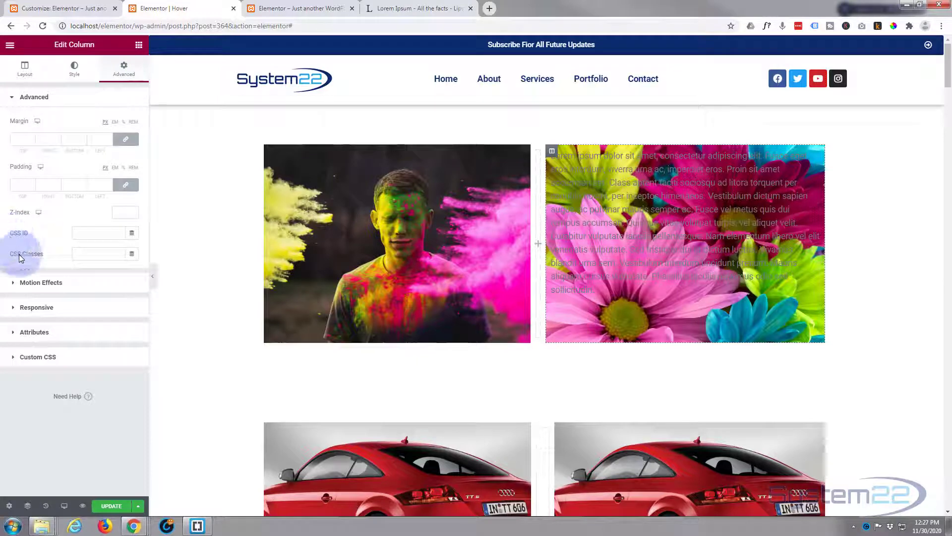
click(100, 253)
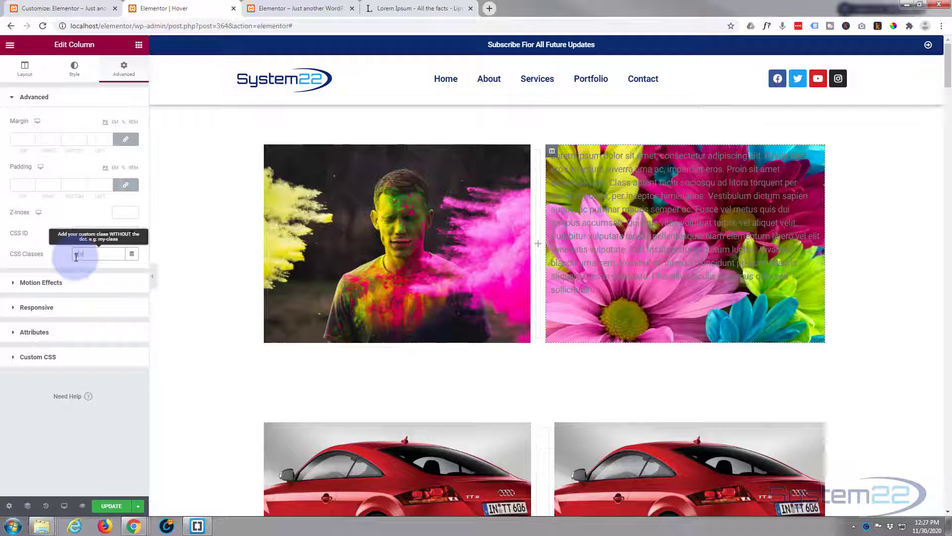
text(gtx)
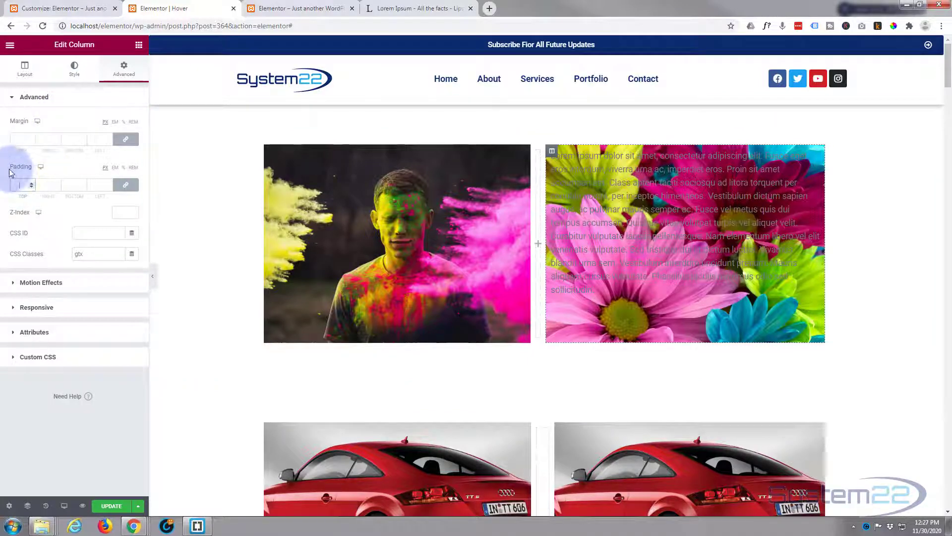
click(23, 184)
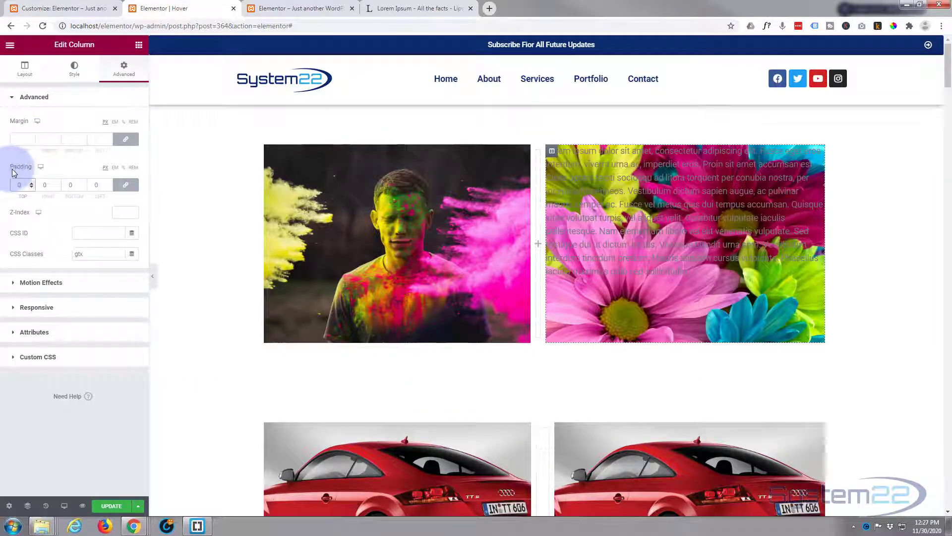
click(20, 184)
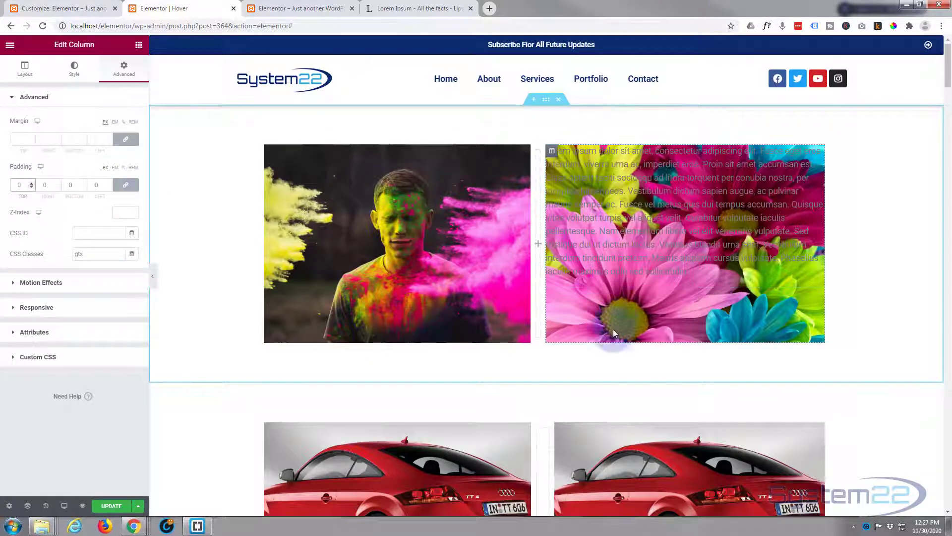
mouse_move(750, 306)
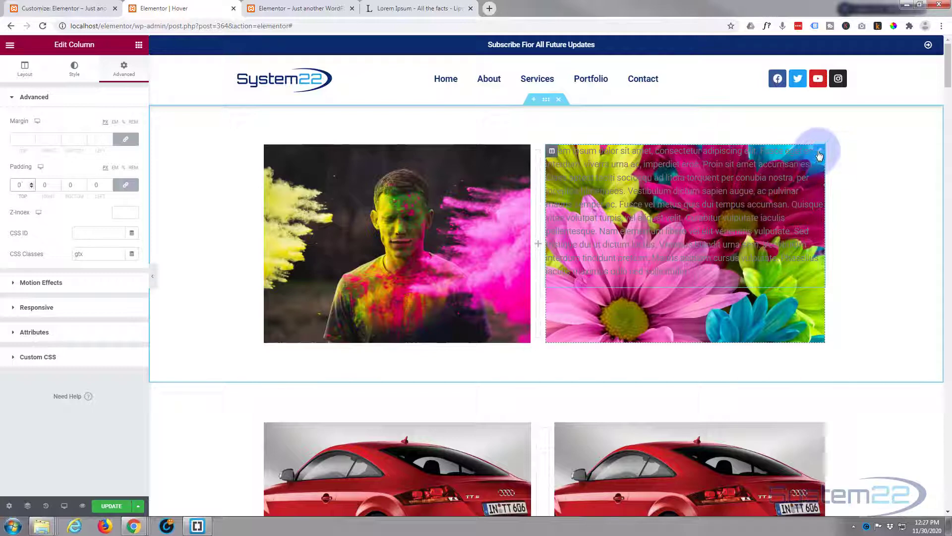
mouse_move(819, 151)
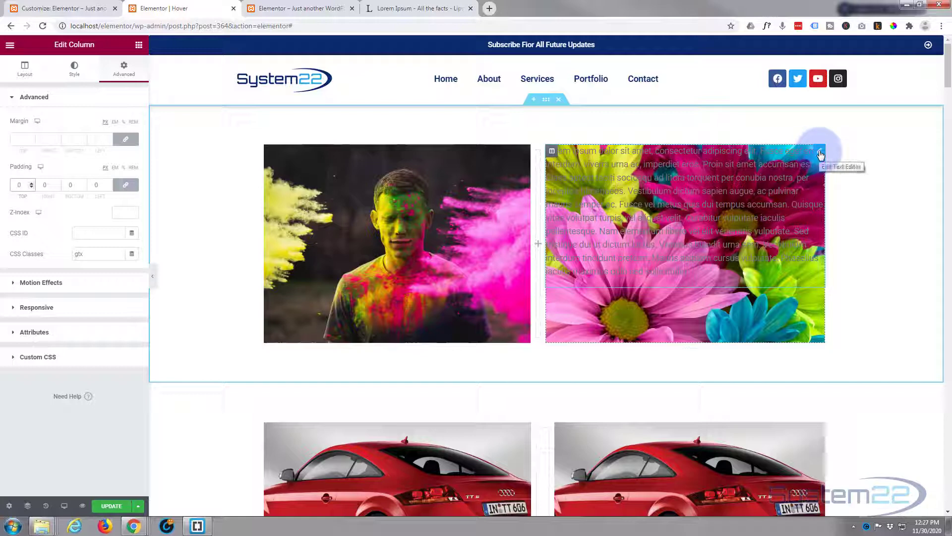
Step: Give the text widget its own gtx-based CSS class in Advanced settings and update the page
click(820, 155)
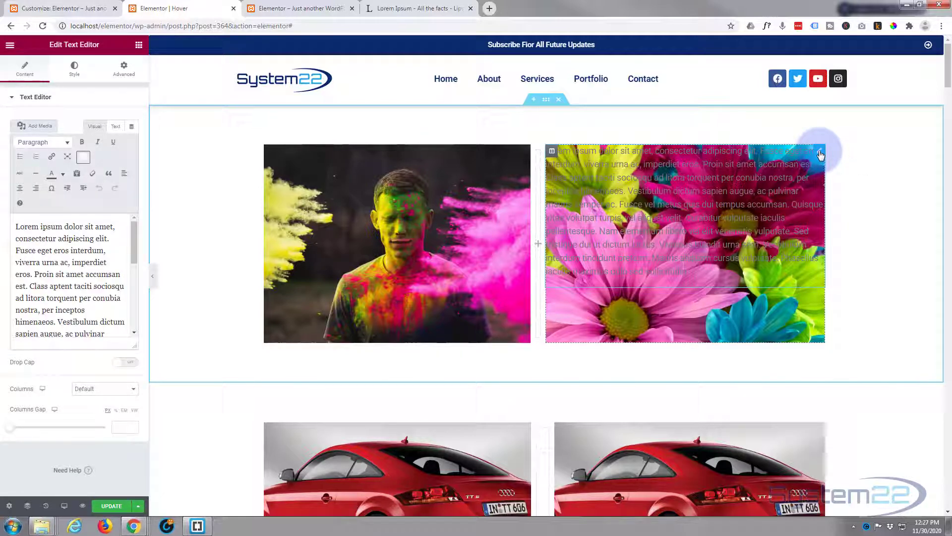
click(123, 67)
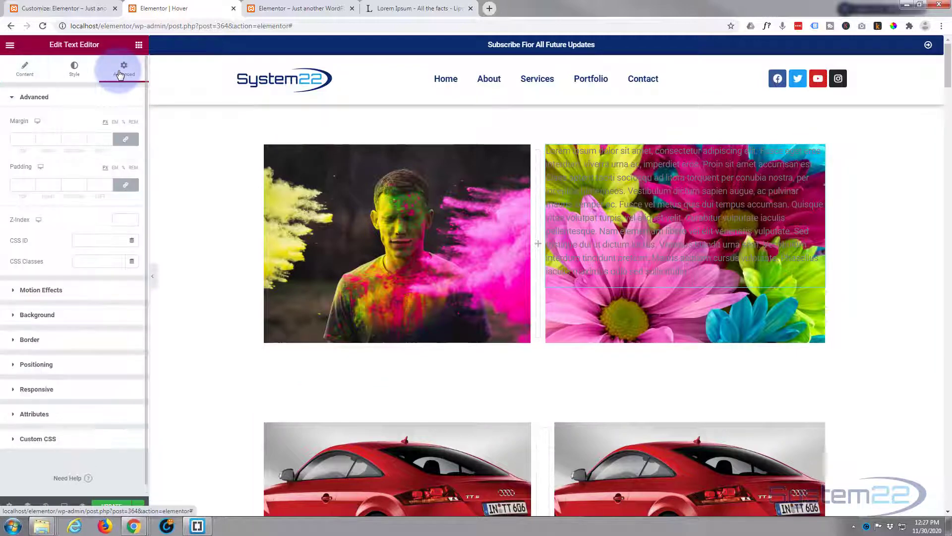
click(95, 261)
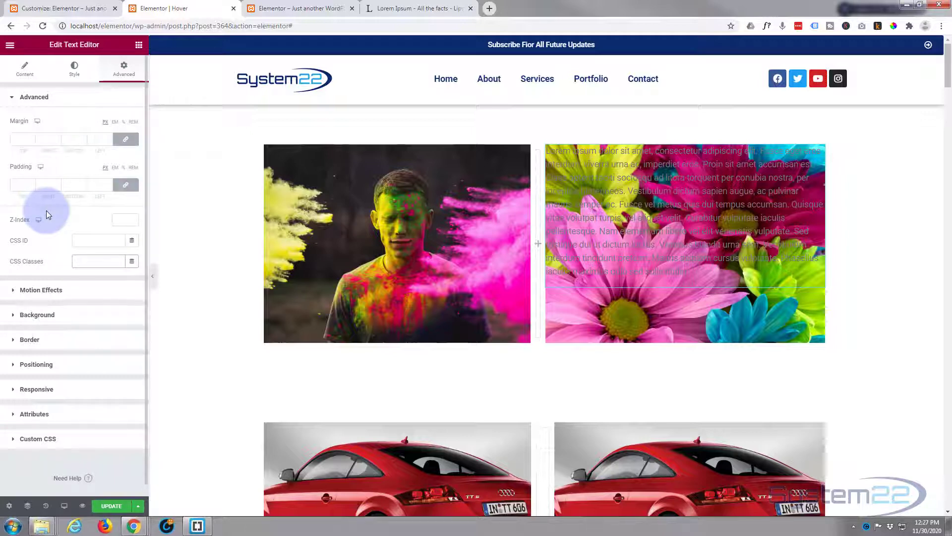
text(gtxw)
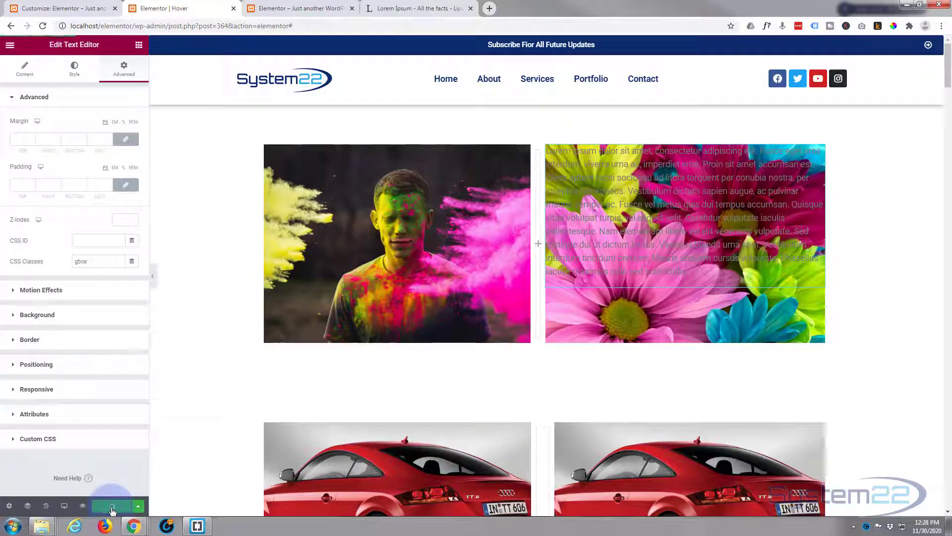
click(111, 505)
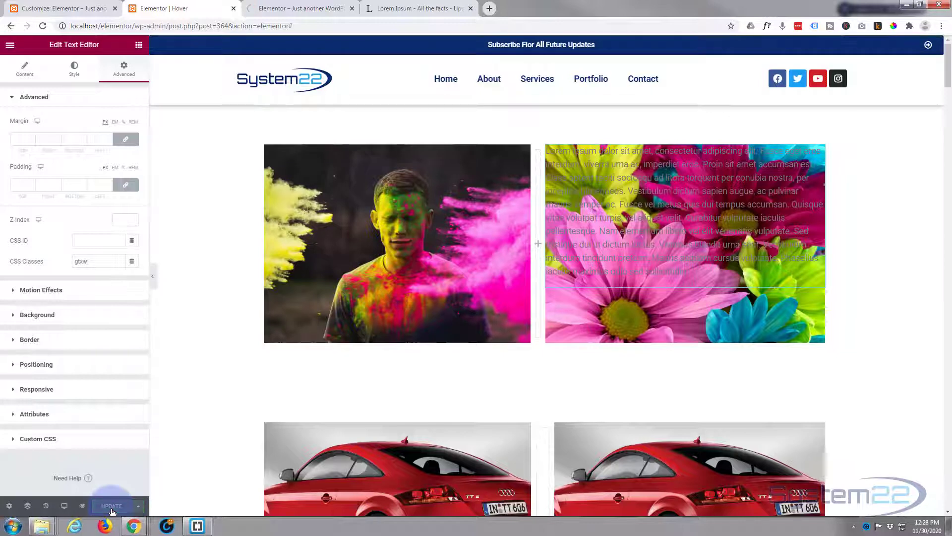
click(111, 505)
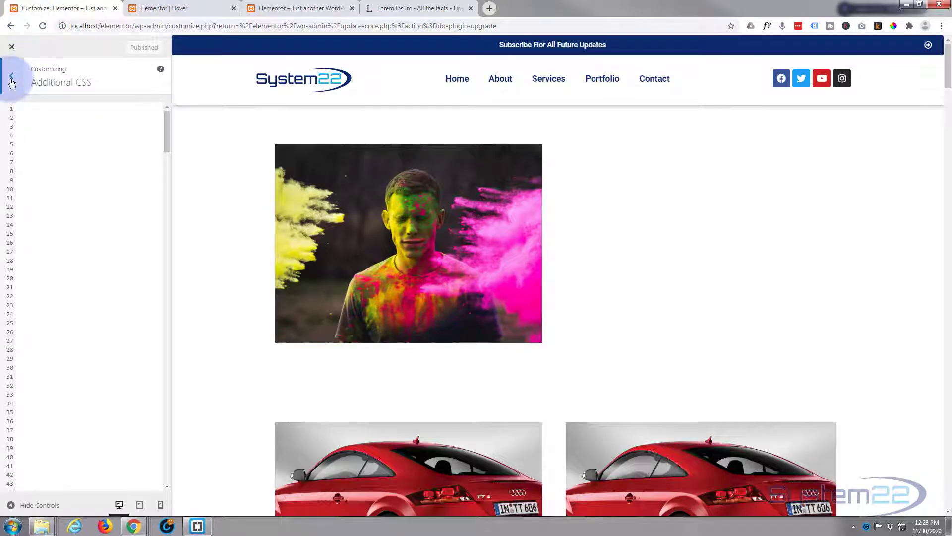
Step: Return to the Customizer's main menu and open the Additional CSS editor
click(10, 83)
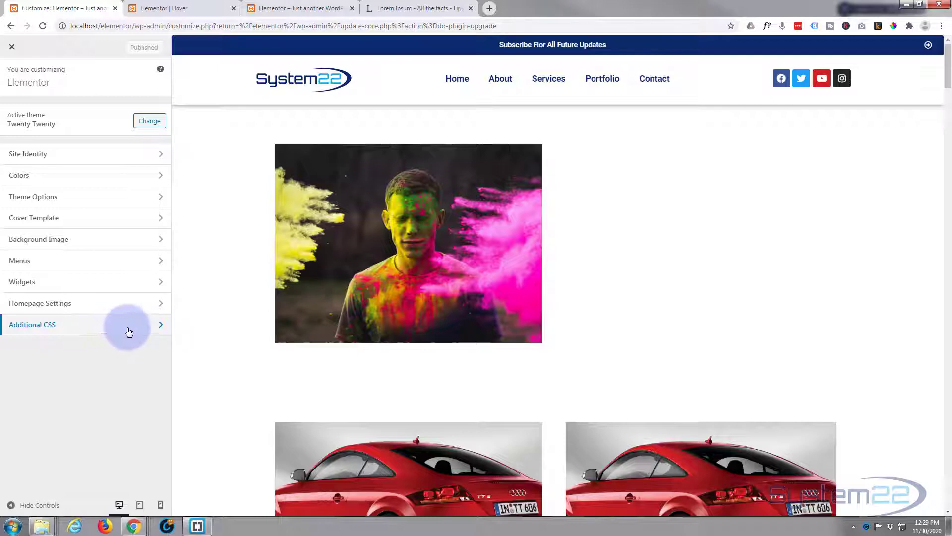
click(33, 325)
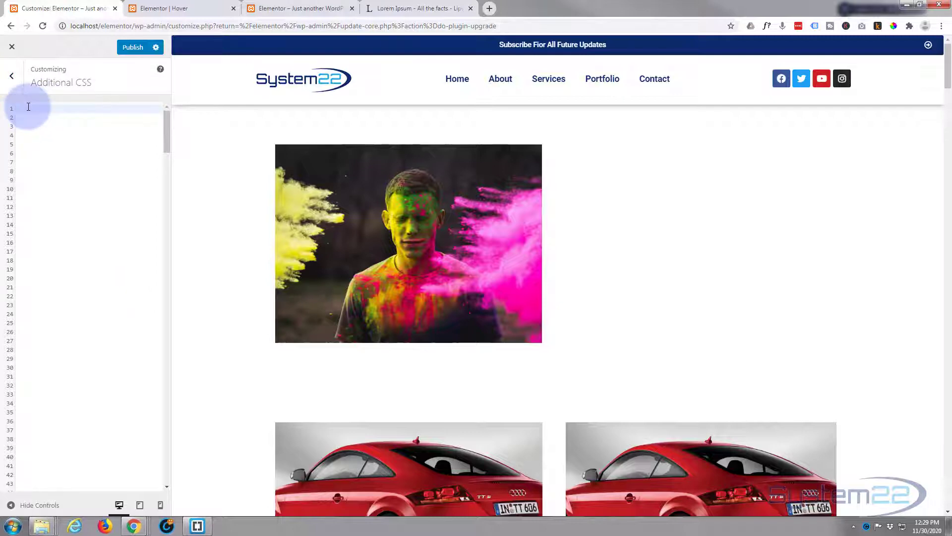
Step: Write a /* Text Grow */ comment and a .gtx rule with height:400px
text(/* Text Grow */)
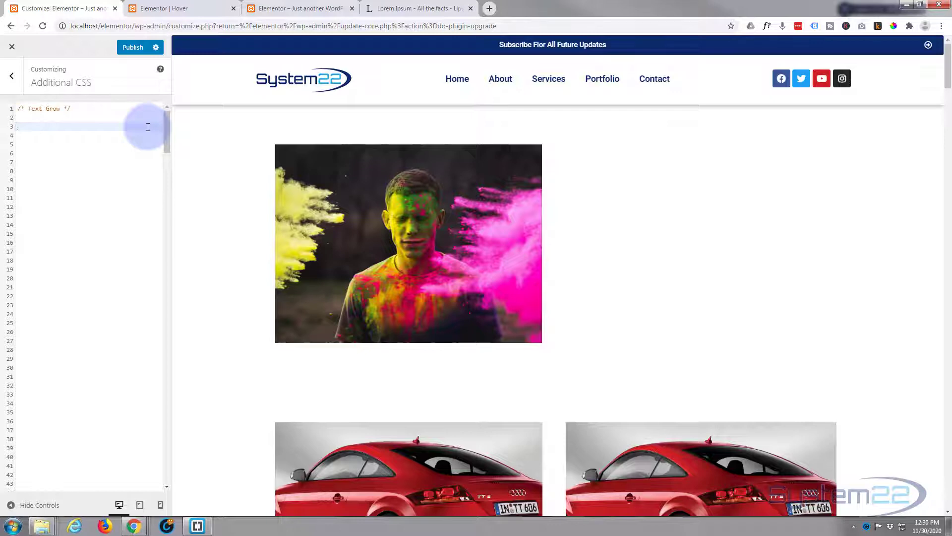
text(.gtx)
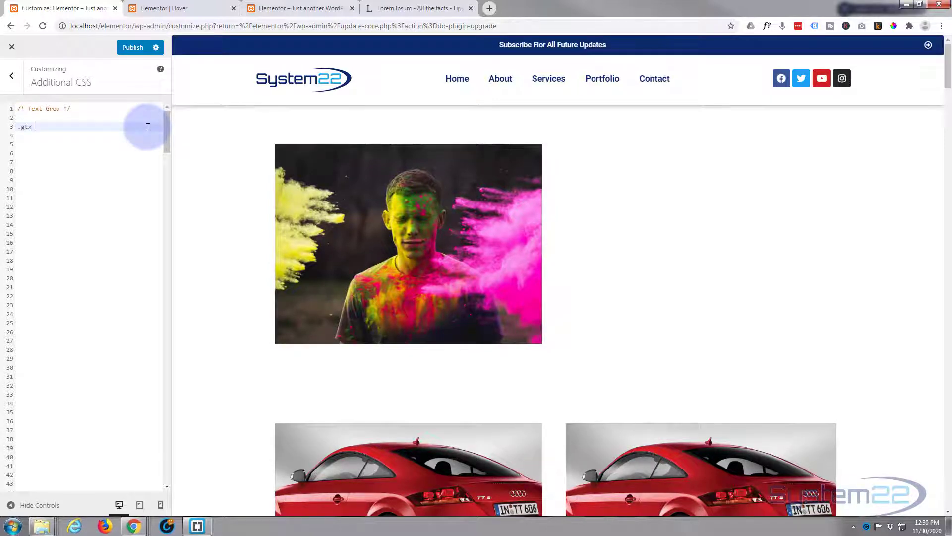
text({)
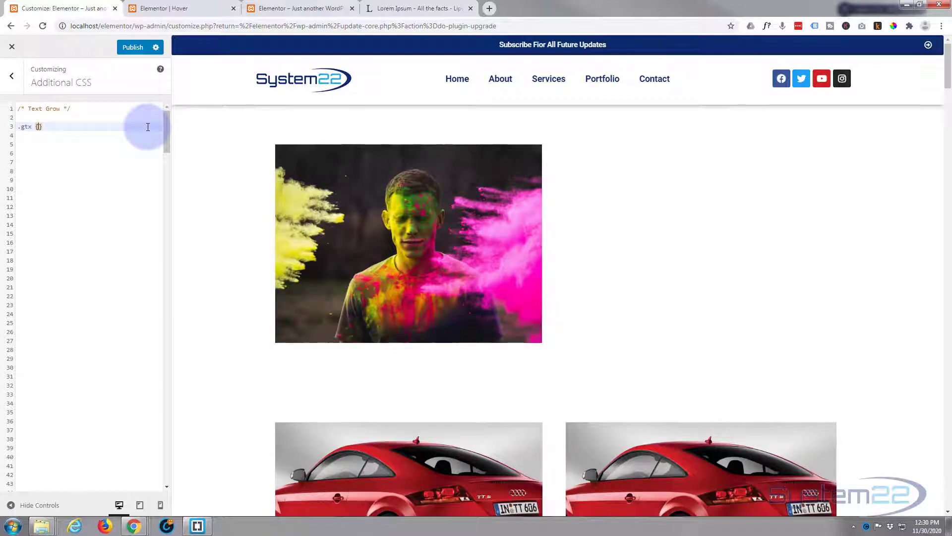
text({)
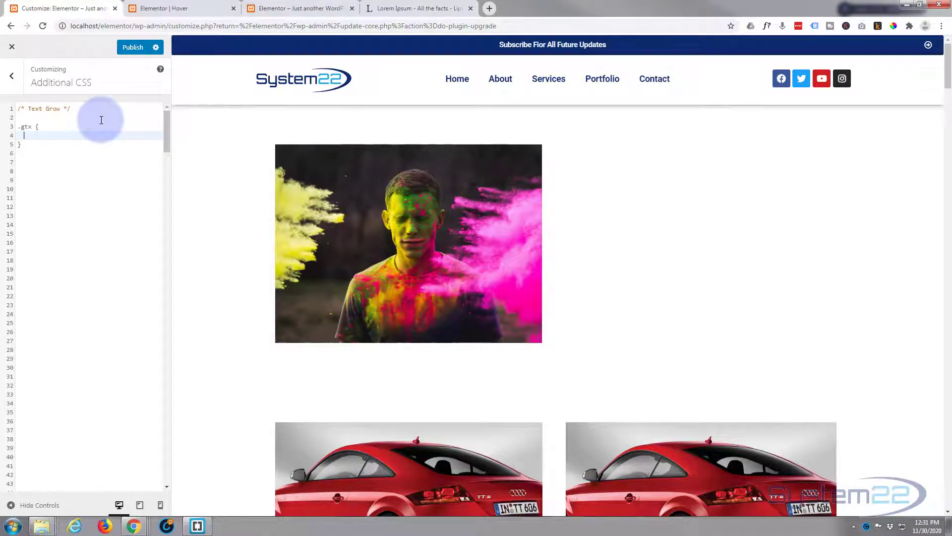
text(height)
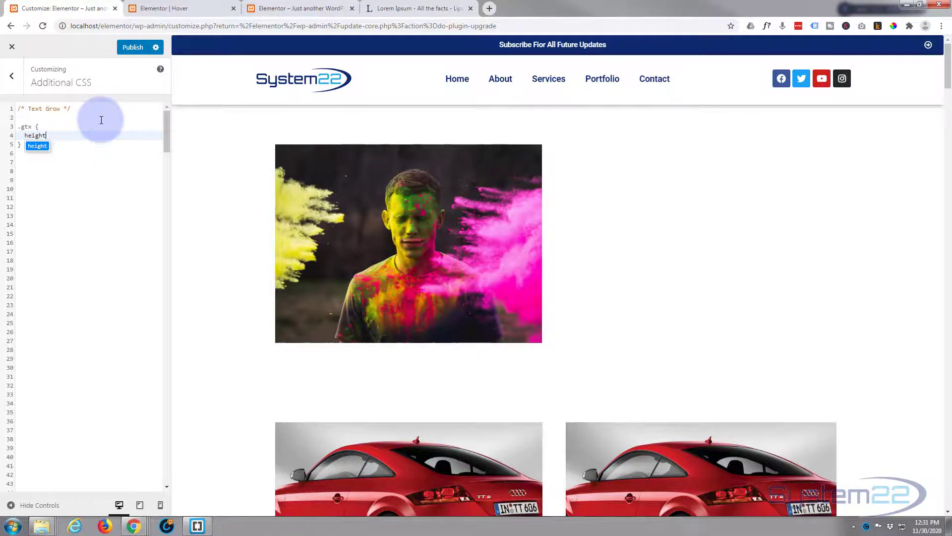
text(:40)
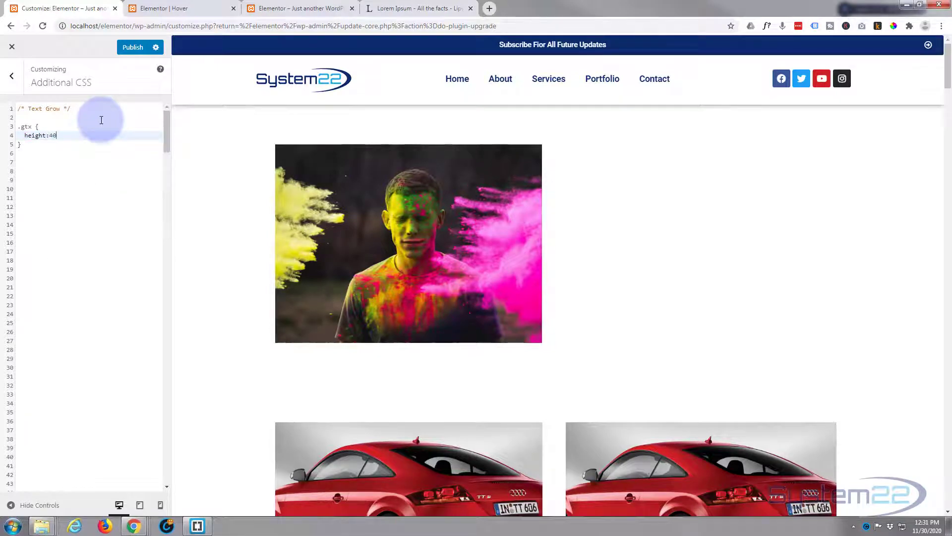
text(0px;)
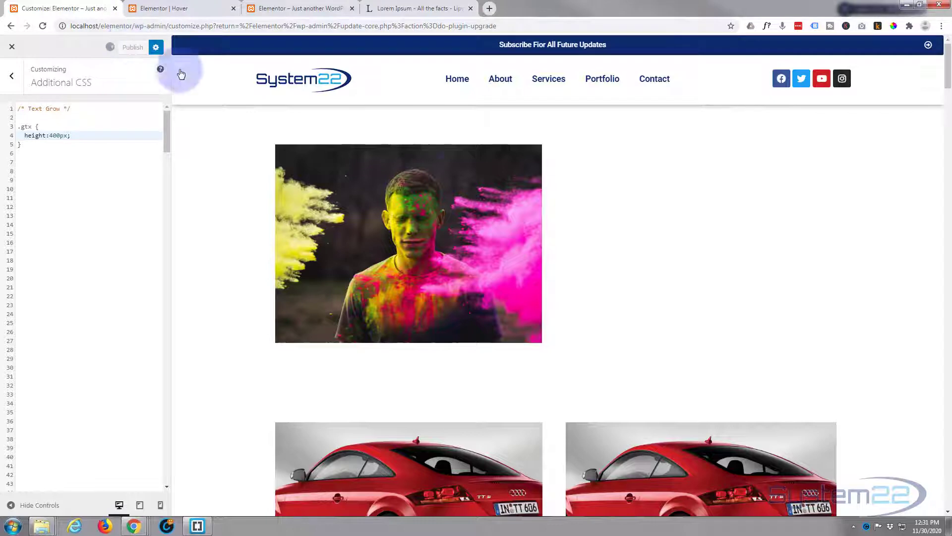
Step: Publish the new CSS and reload the page to see it applied
click(132, 47)
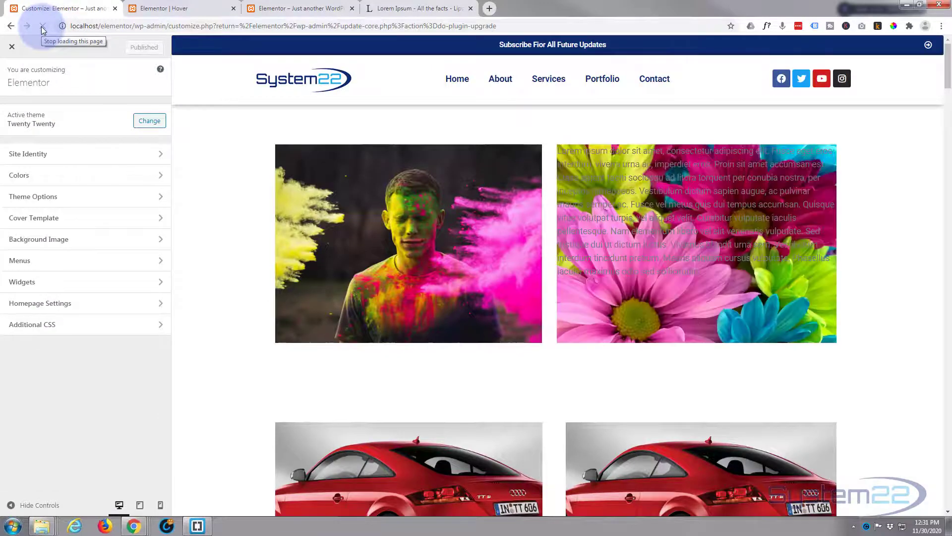
click(32, 323)
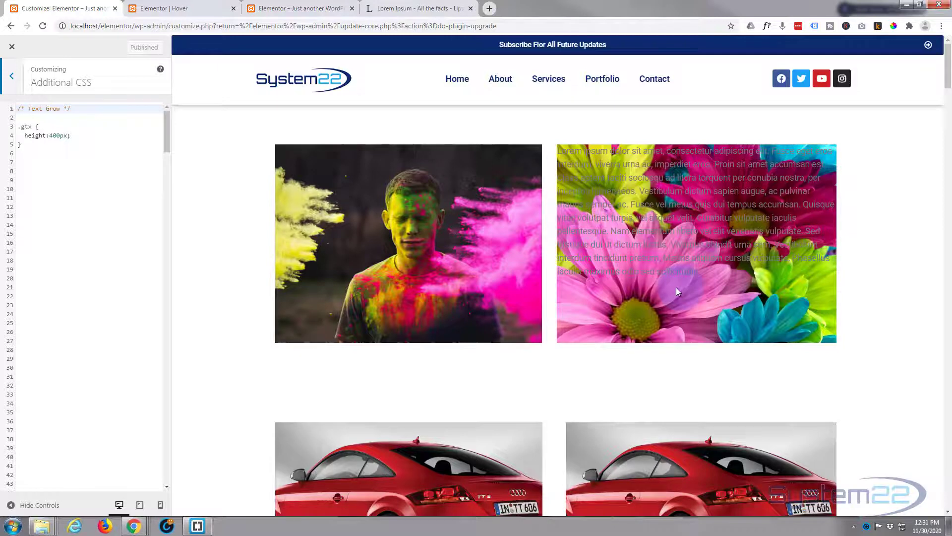
mouse_move(629, 180)
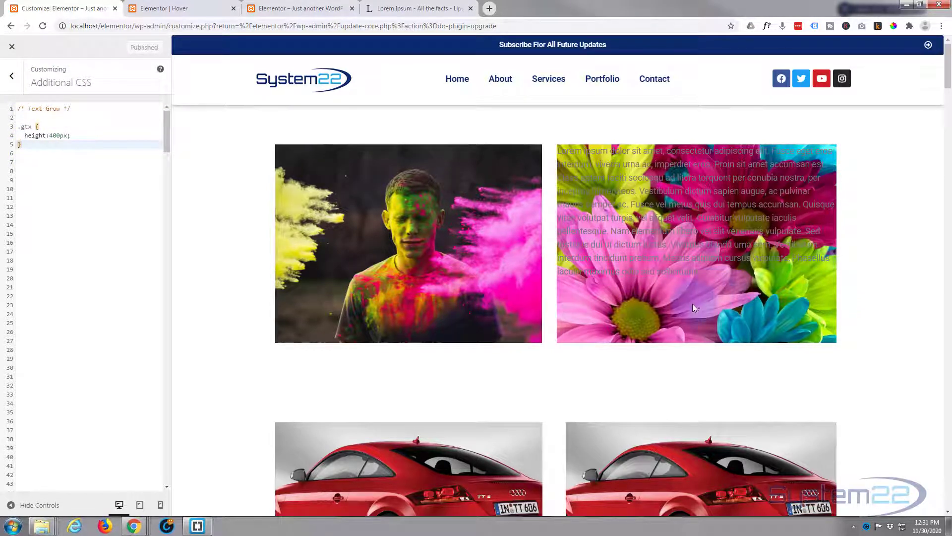
mouse_move(850, 202)
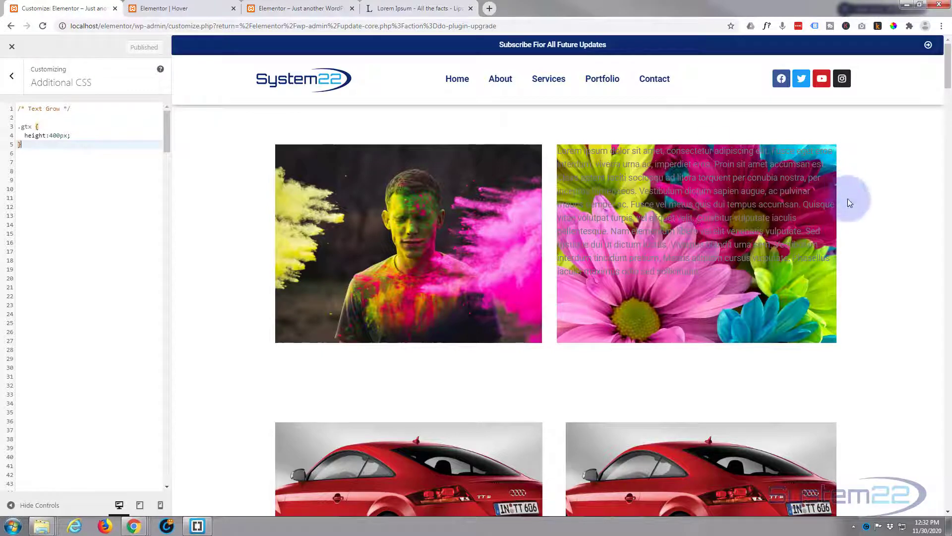
mouse_move(454, 292)
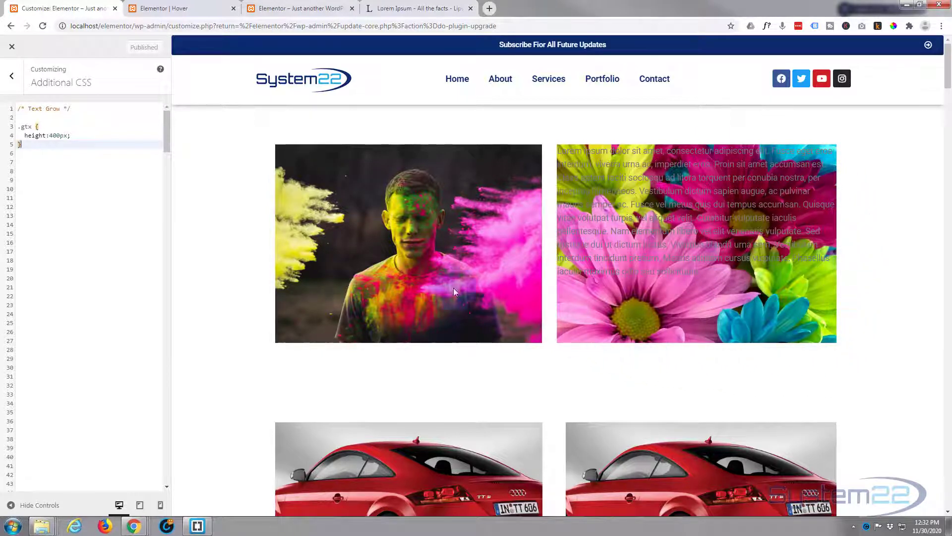
Step: Add overflow:hidden; to the .gtx rule after the height line
click(73, 135)
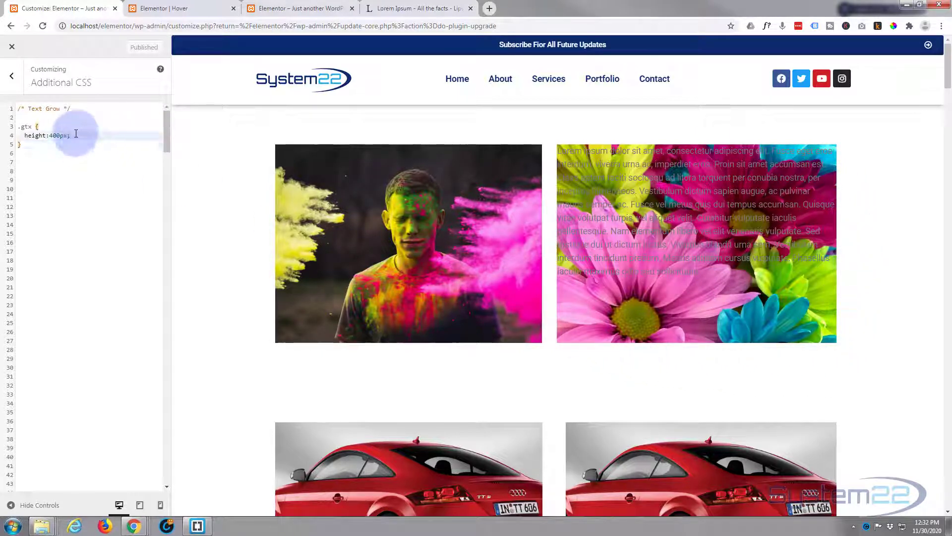
text(overflow:)
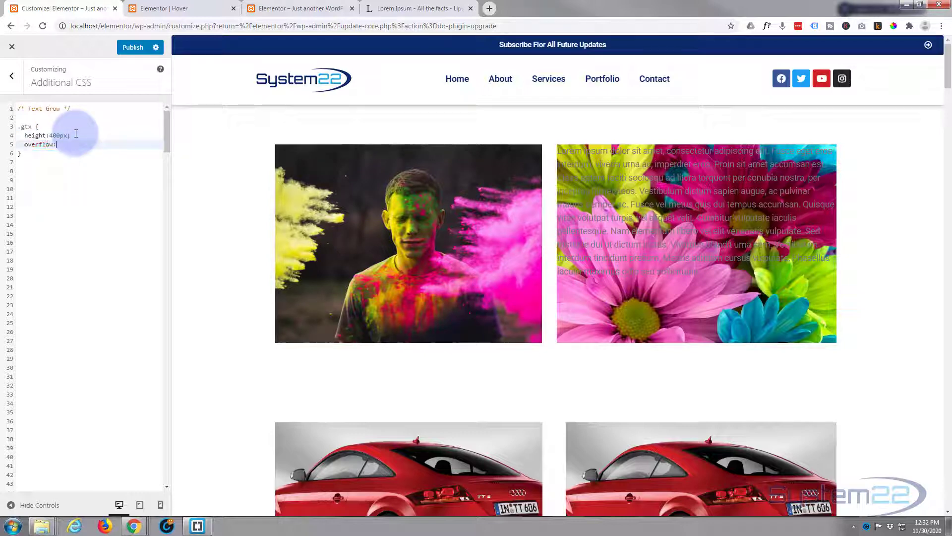
text(hidden;)
click(90, 171)
text(.)
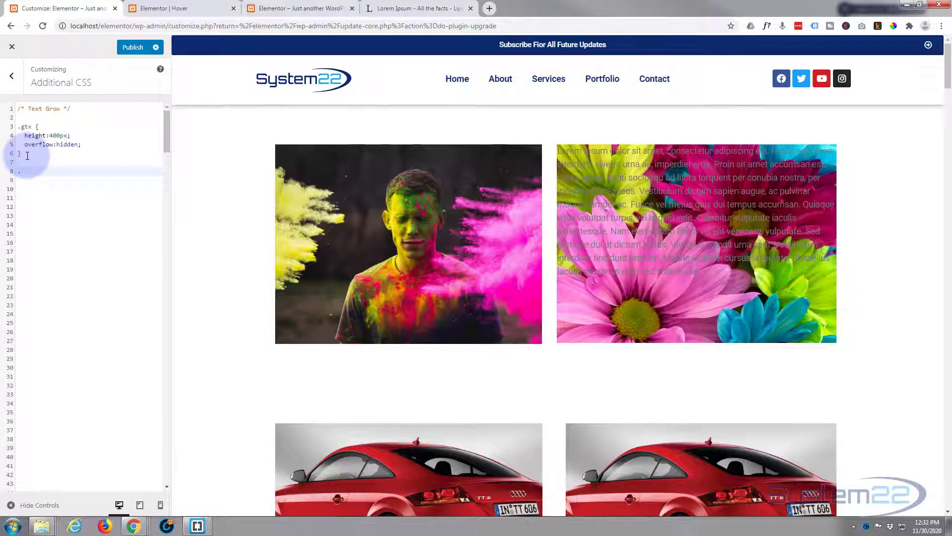
Step: Start a .gtxw rule and give it padding:200px
text(g)
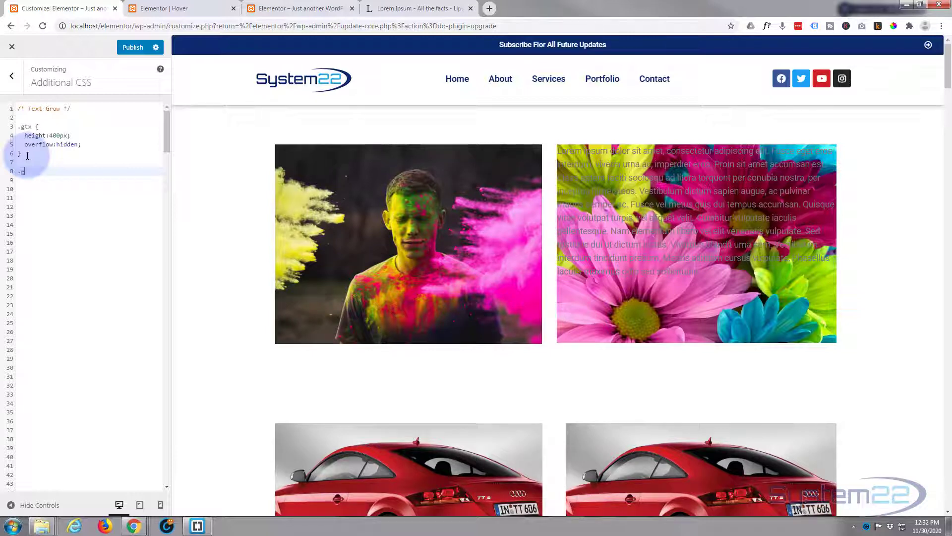
text(.gtxw)
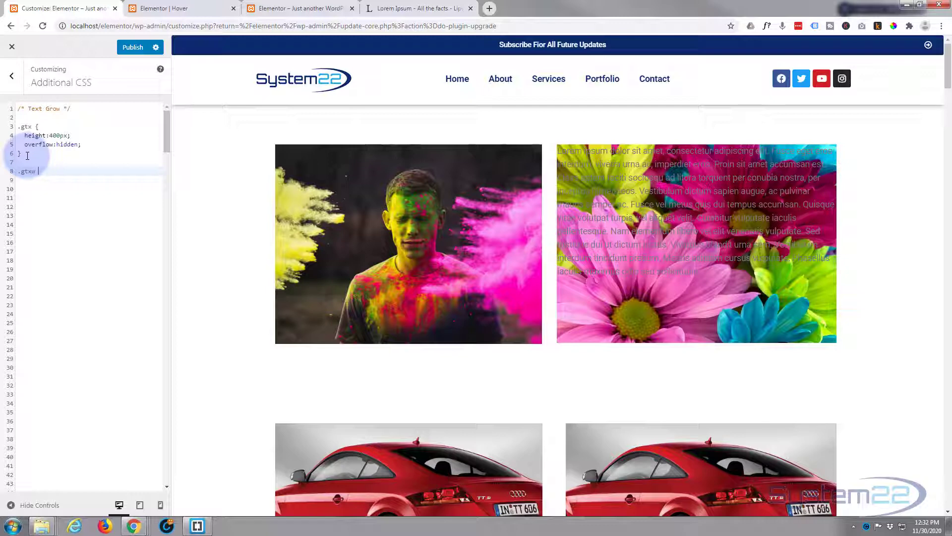
text({})
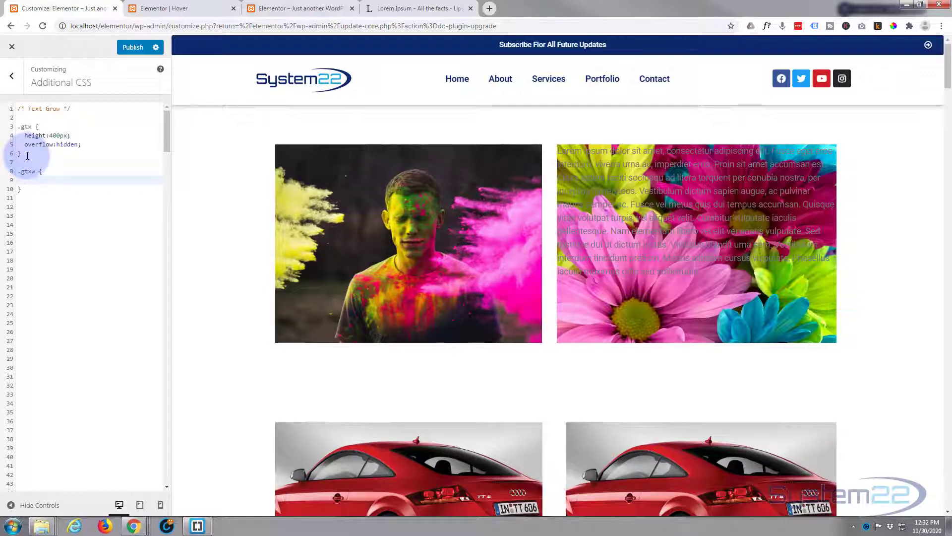
click(23, 179)
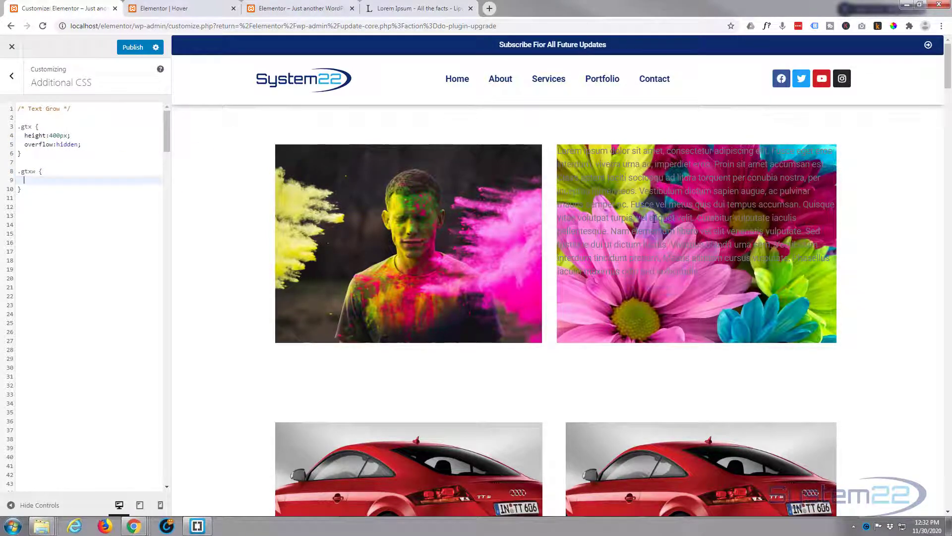
click(64, 181)
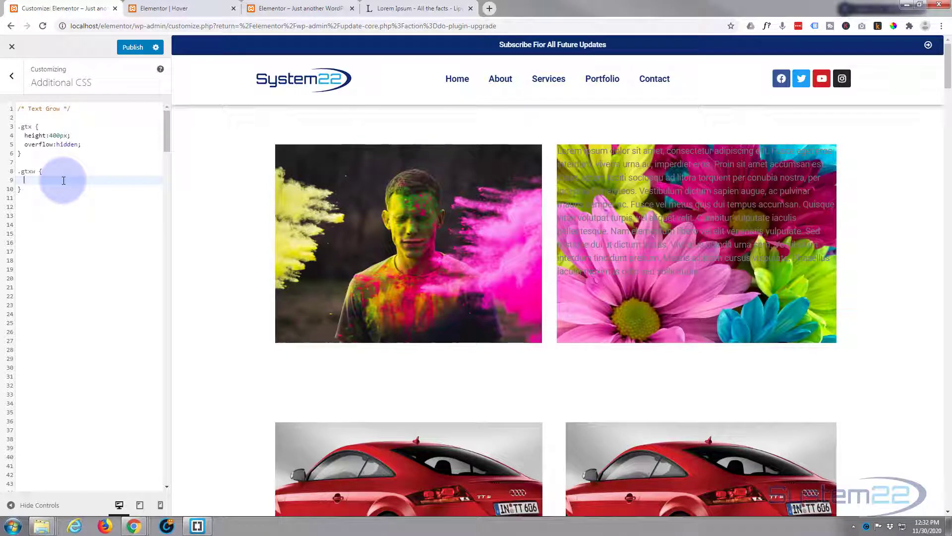
text(padding:)
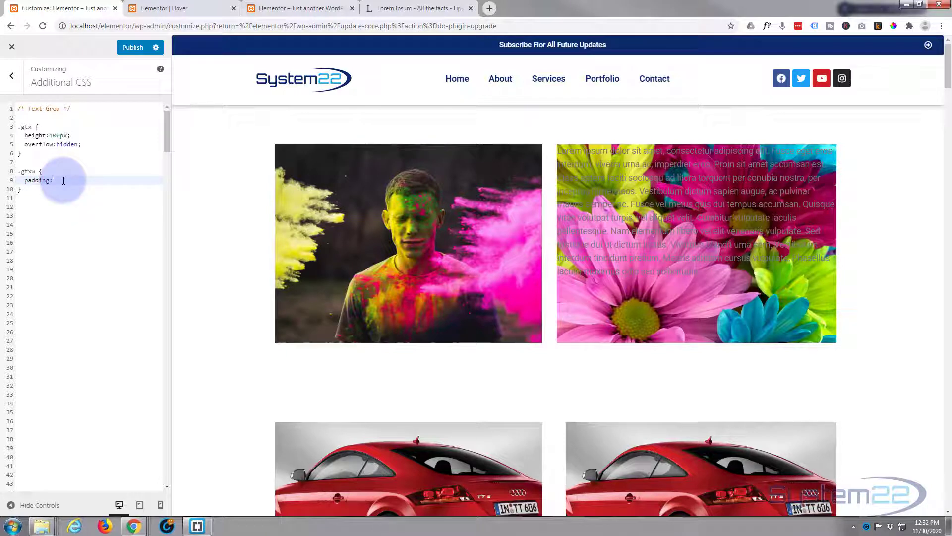
text(200px)
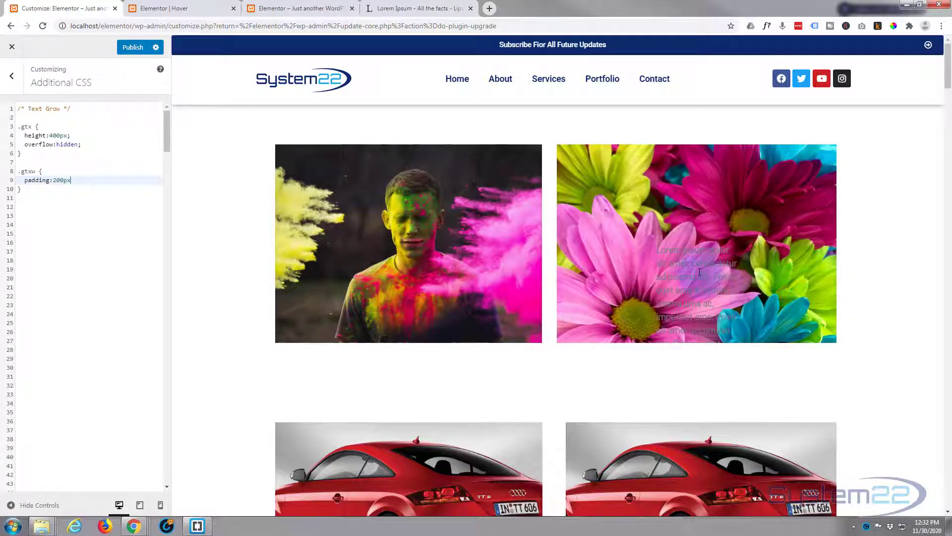
Step: Add font-size:1px and color:transparent to the .gtxw rule so the text stays hidden
click(79, 179)
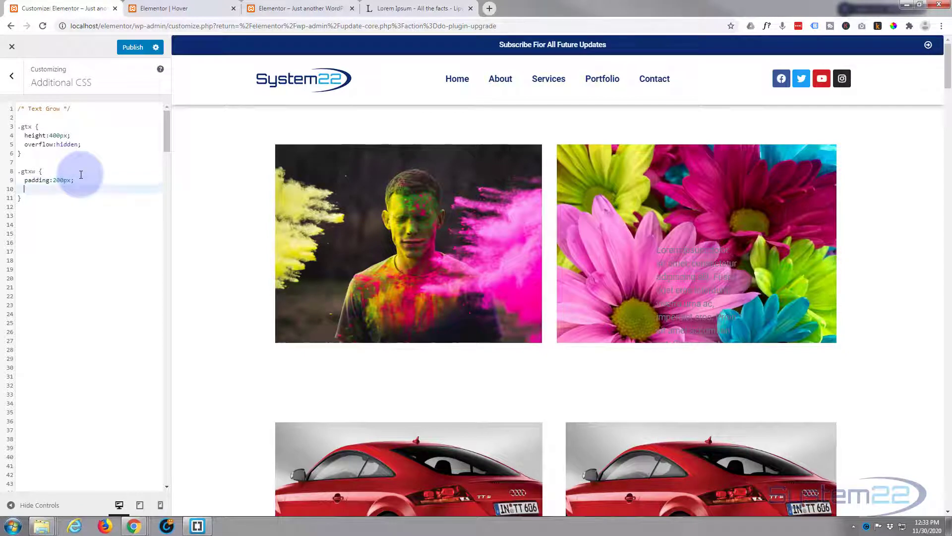
text(font-s)
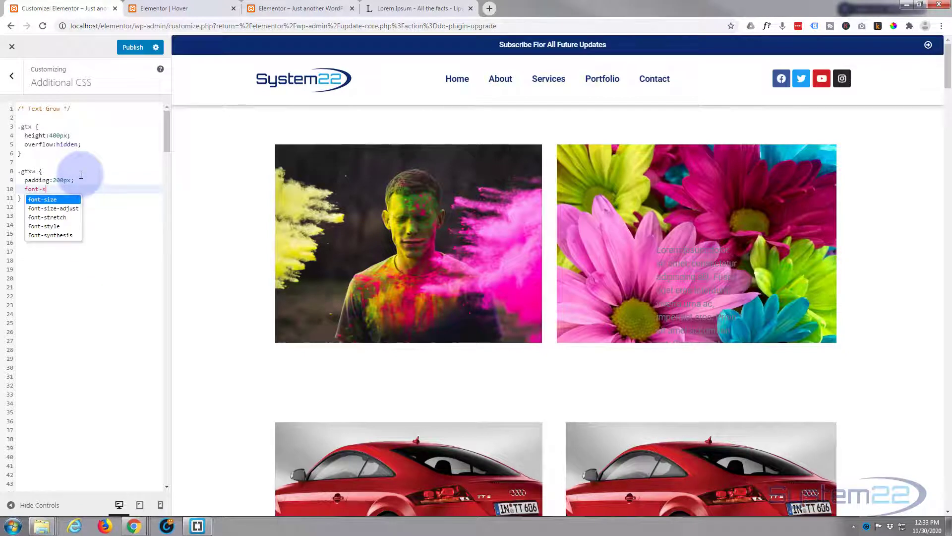
text(ize:1px;)
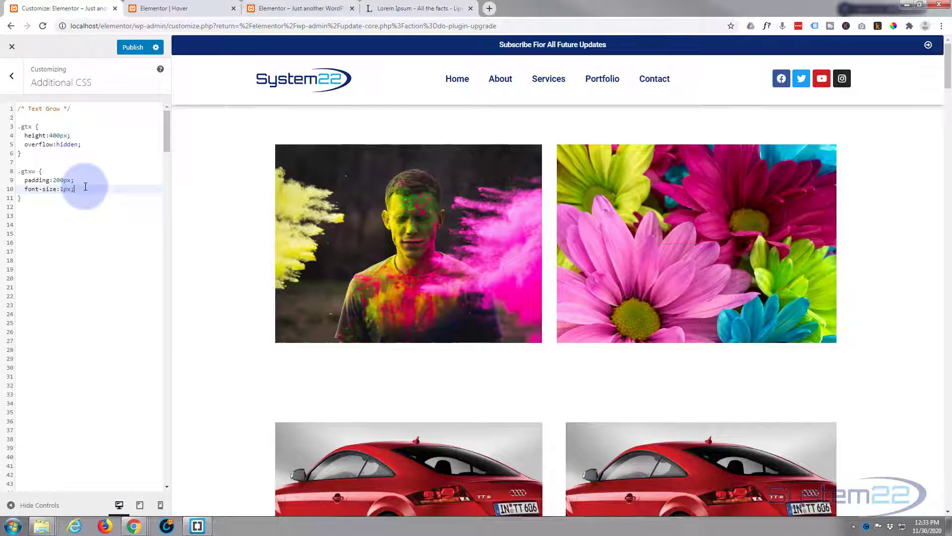
text(color)
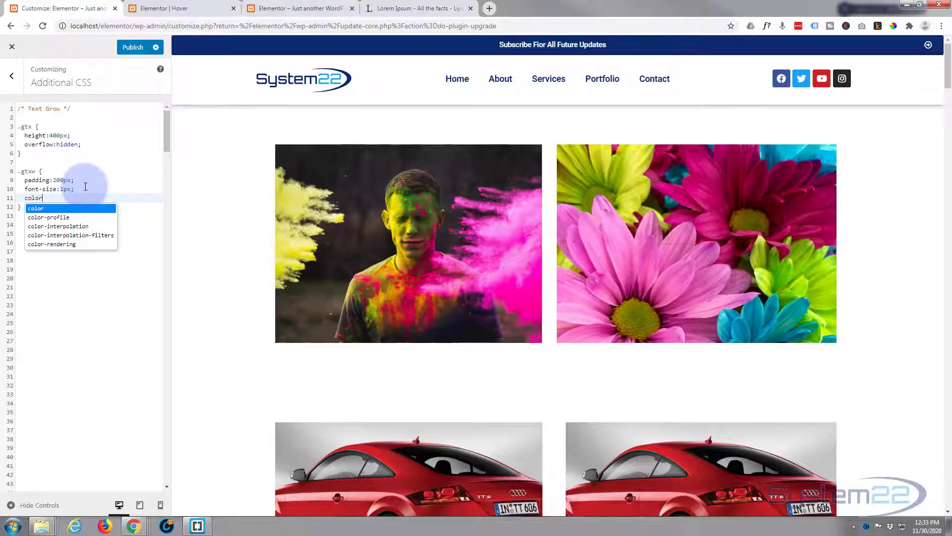
text(:transparent;)
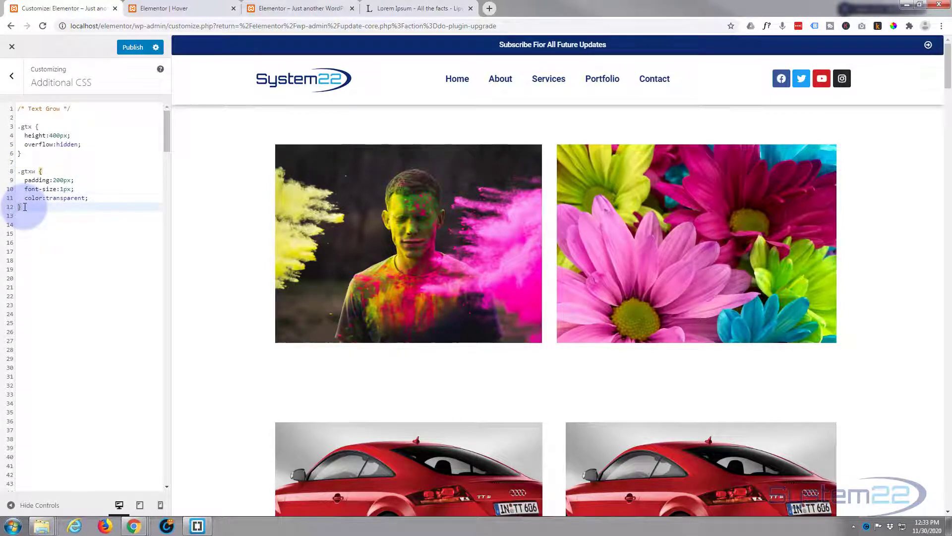
Step: Add a .gtxw:hover rule with padding:60px, font-size:16px and color:#fff
text(.gtxw {)
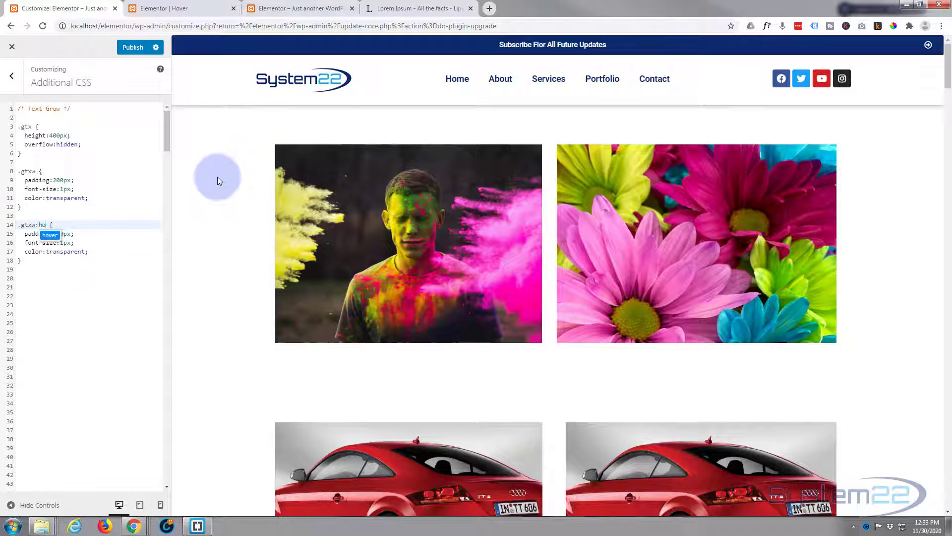
text(ver)
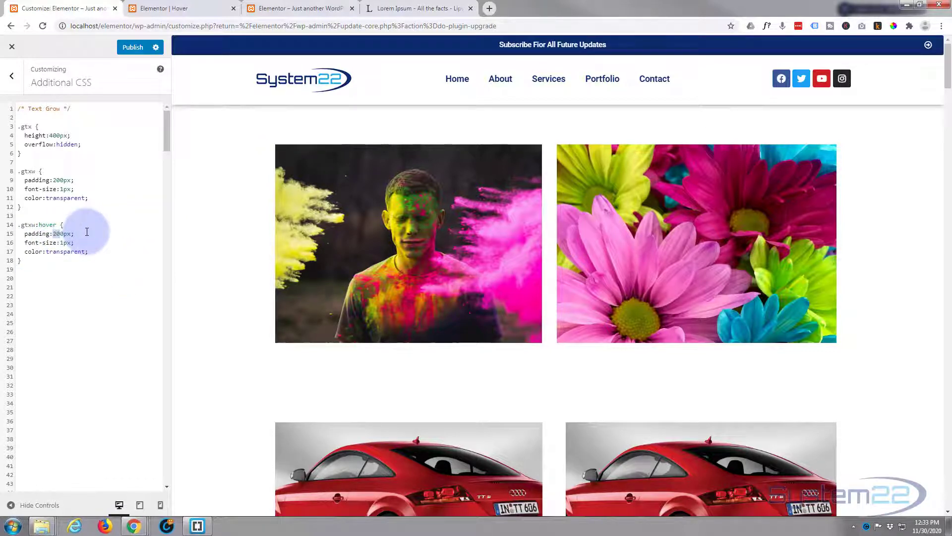
text(60)
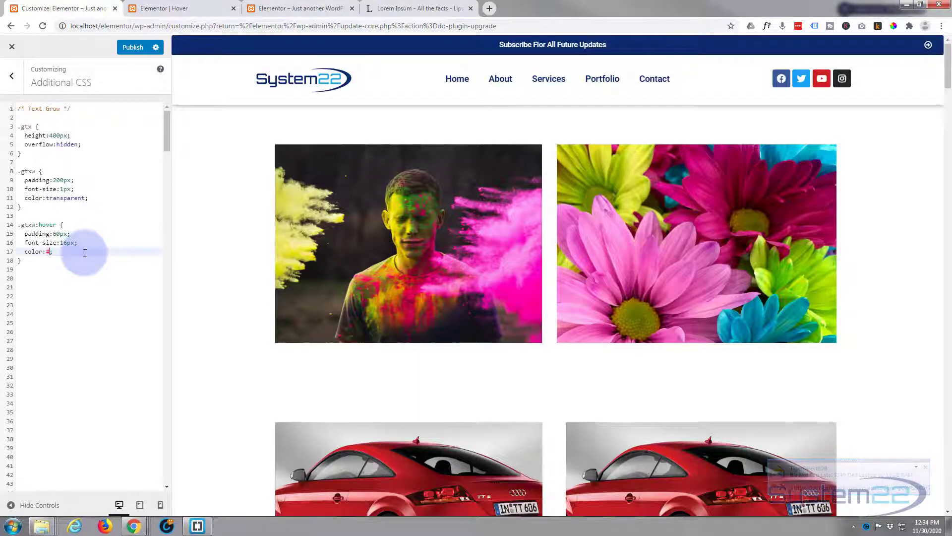
text(fff)
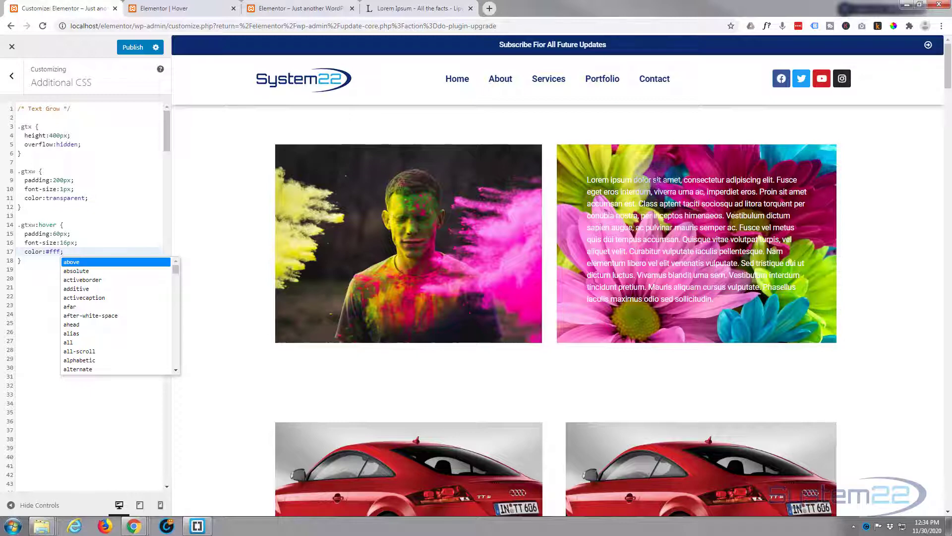
mouse_move(667, 321)
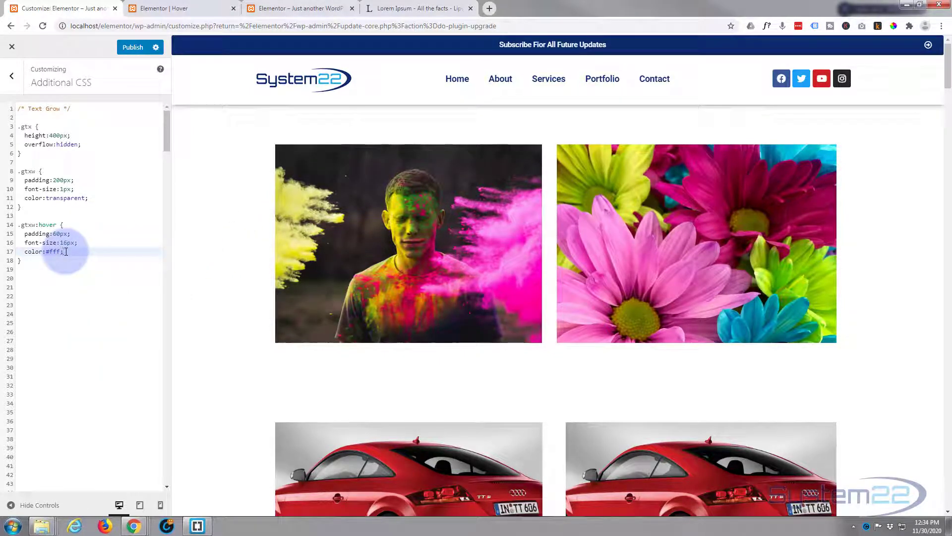
Step: Add background:#00000075; to the .gtxw:hover rule in Additional CSS
text(background)
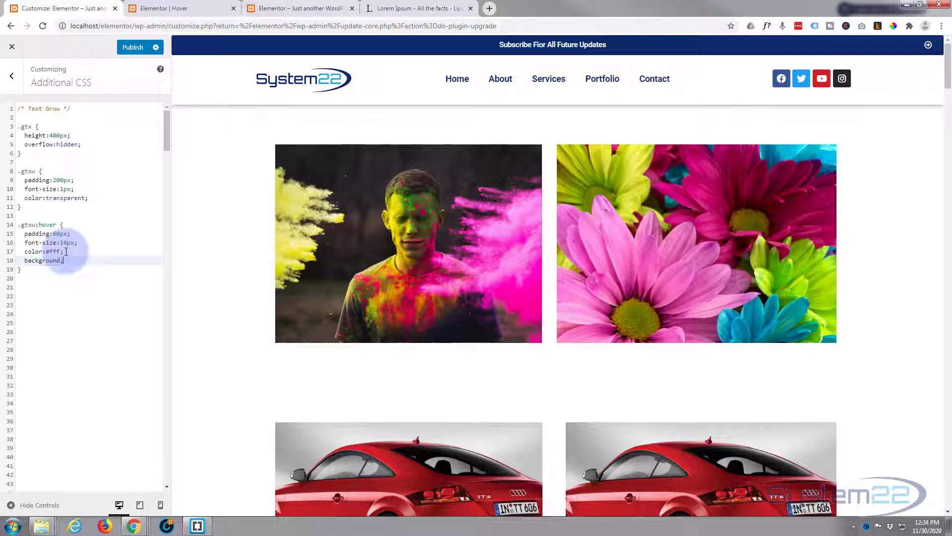
text(:)
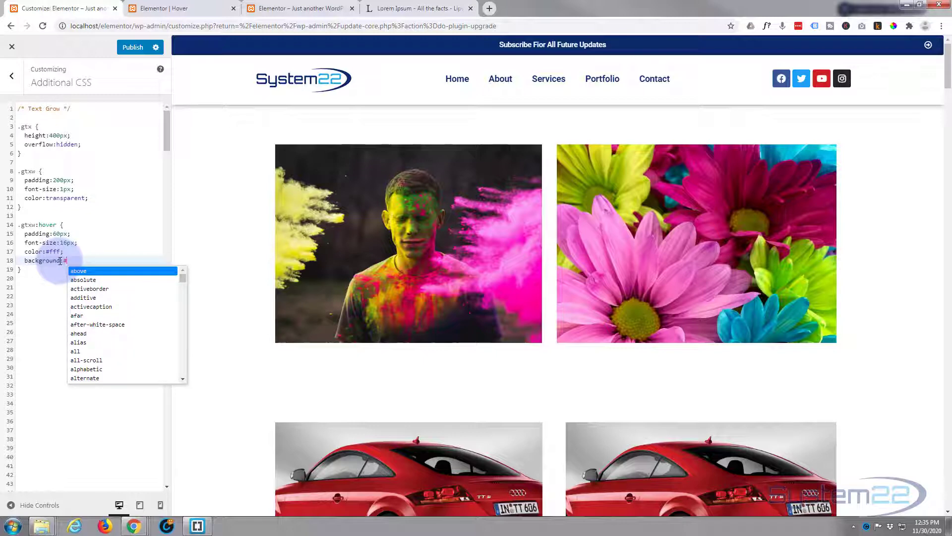
text(#000)
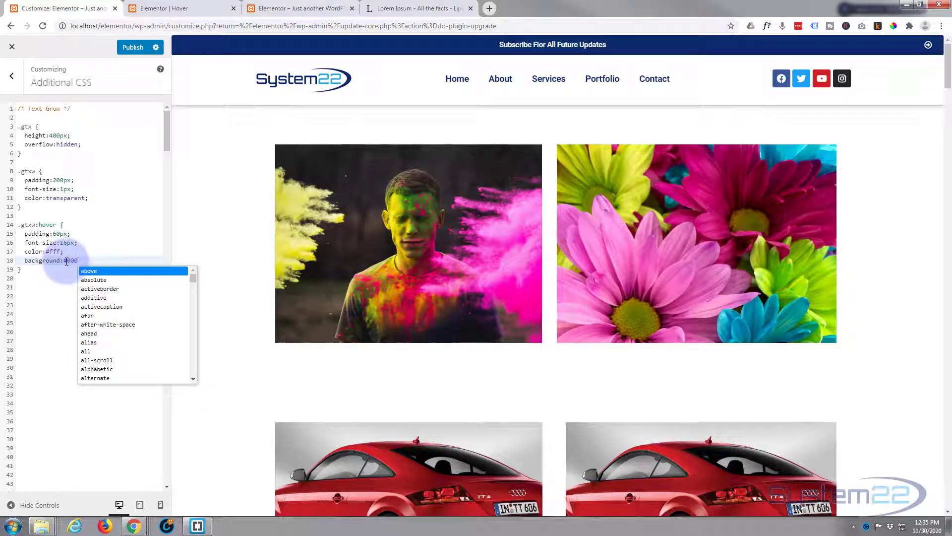
text(0)
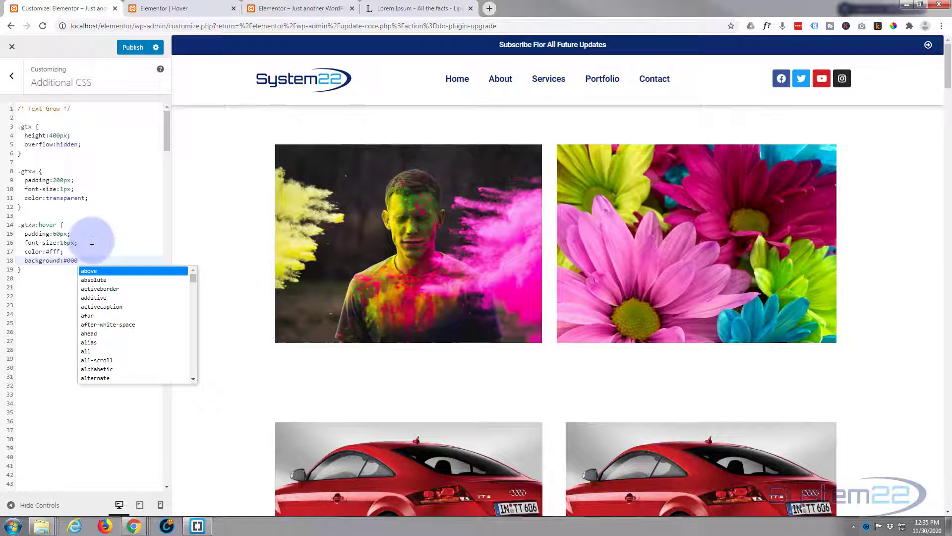
text(00075;)
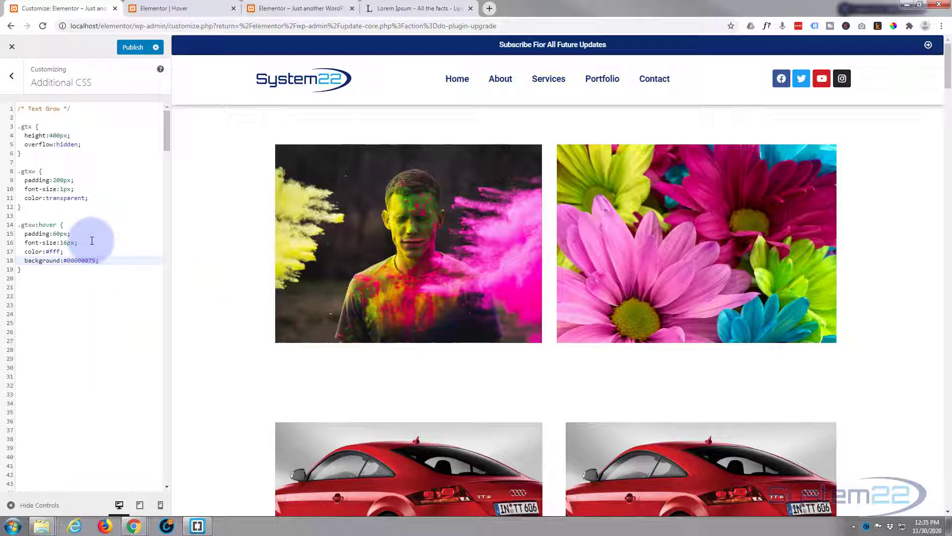
mouse_move(696, 243)
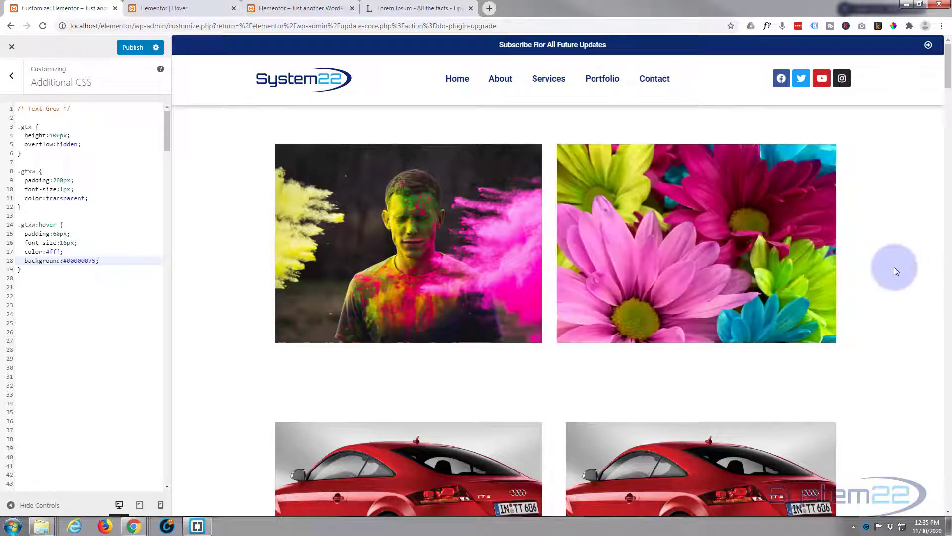
mouse_move(891, 272)
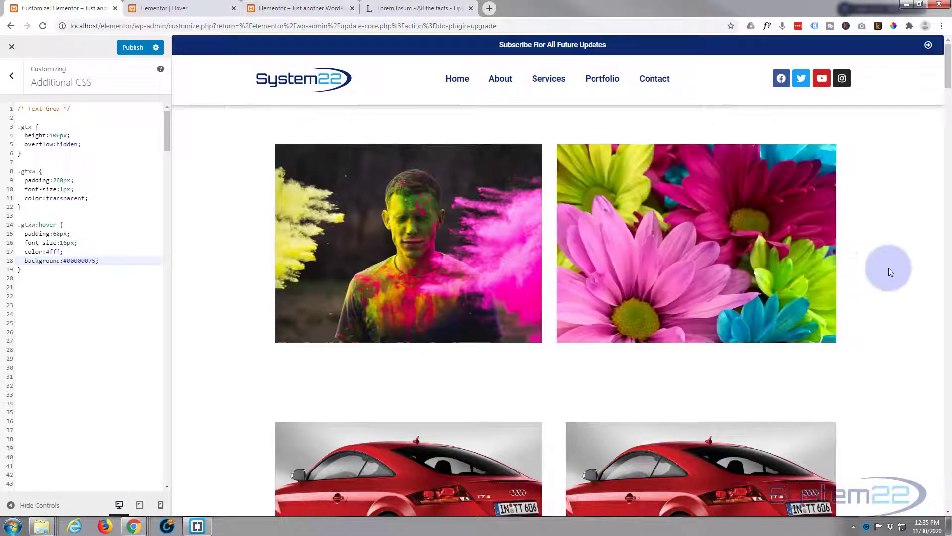
mouse_move(408, 243)
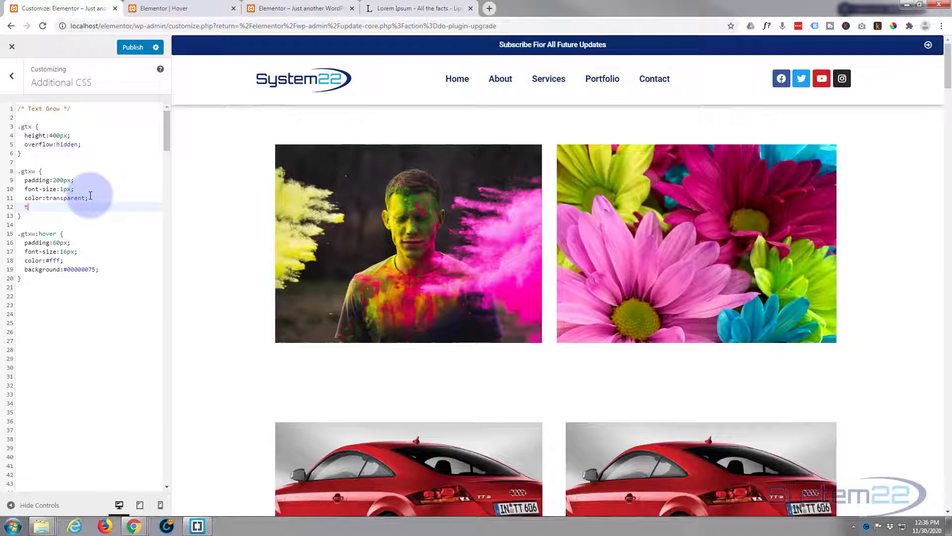
Step: Add transition-duration:0.9s; to the .gtxw rule via autocomplete
text(transition-duration)
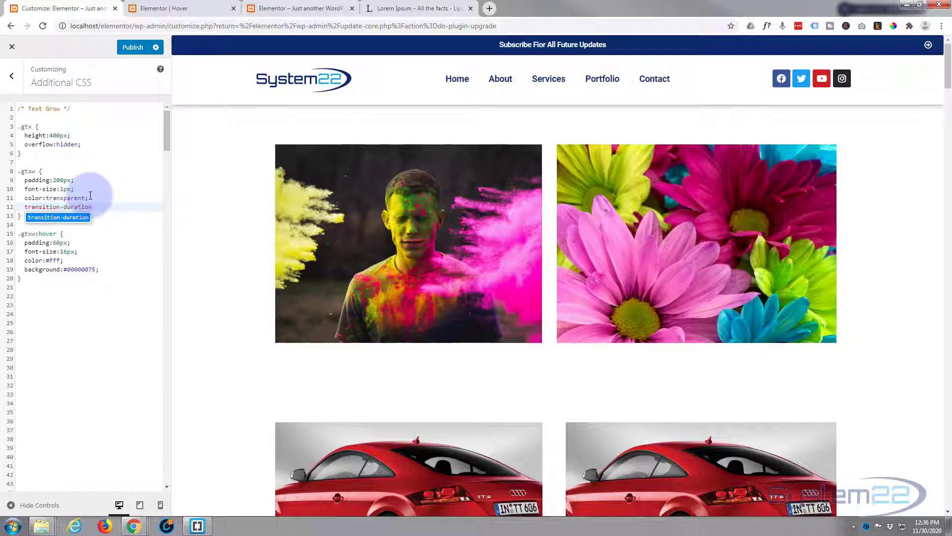
text(:)
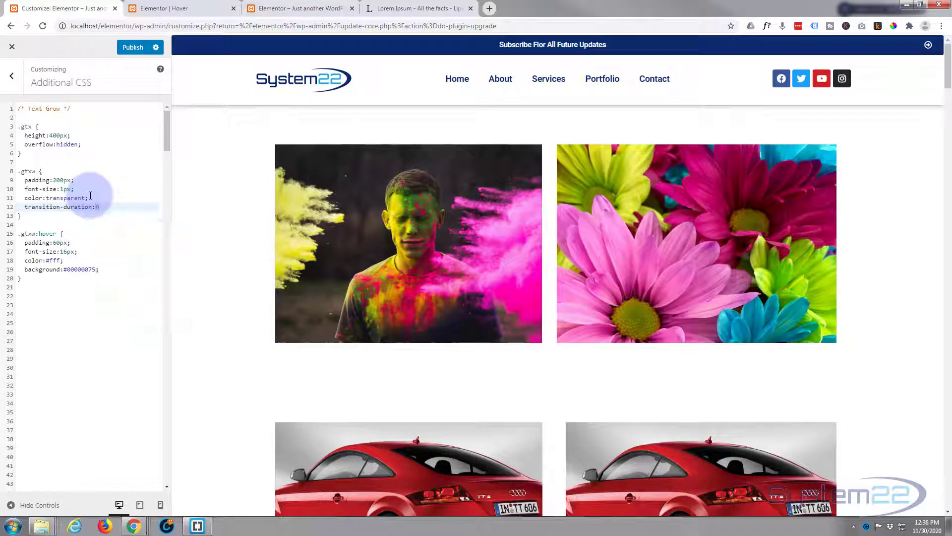
text(0.9s;)
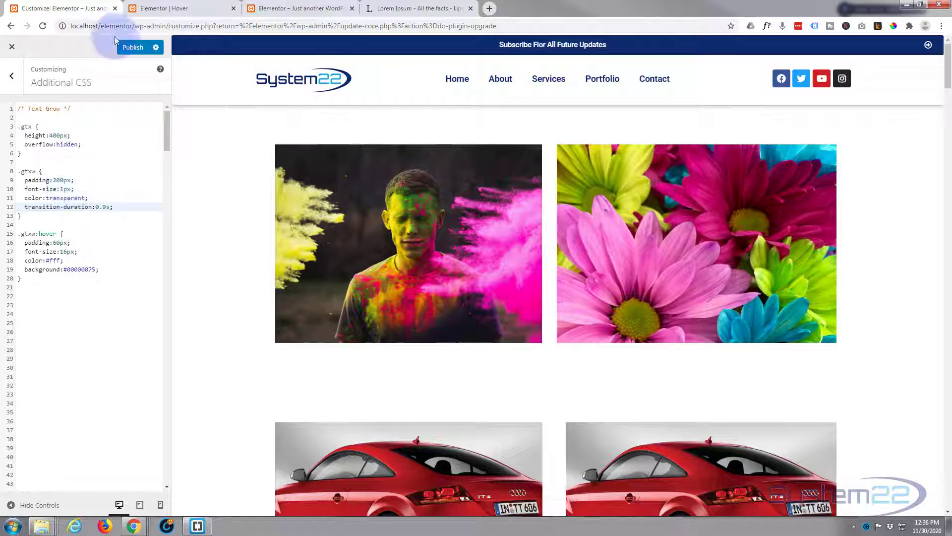
Step: Publish the Additional CSS and switch to the page preview to test the hover
click(132, 47)
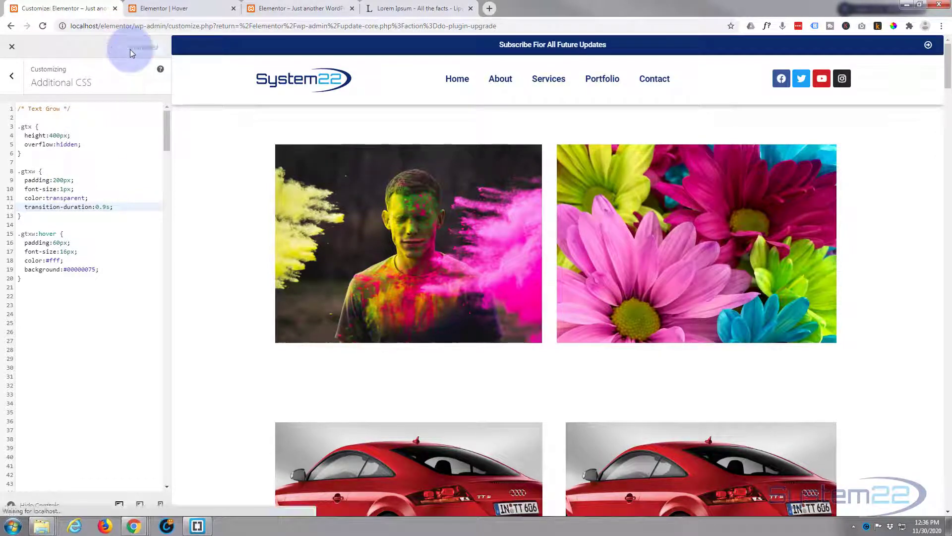
click(144, 47)
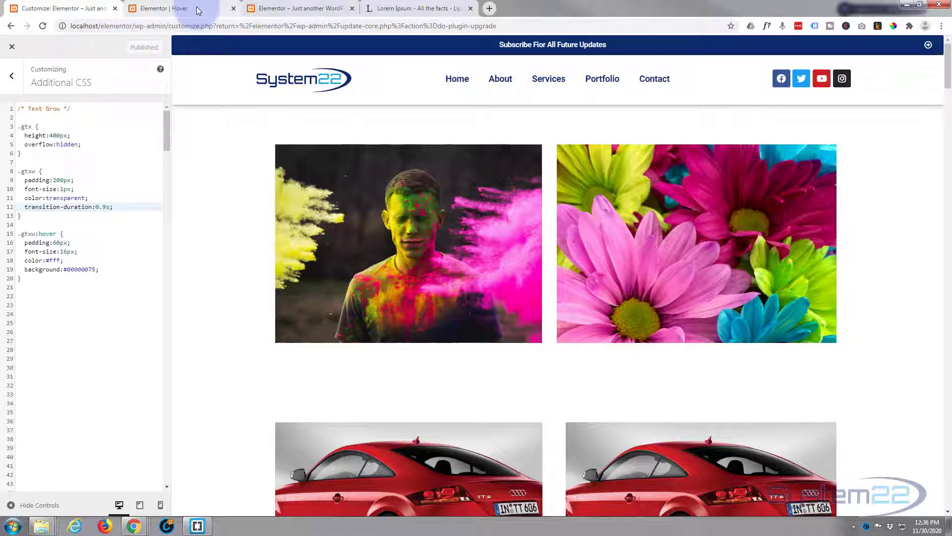
click(158, 8)
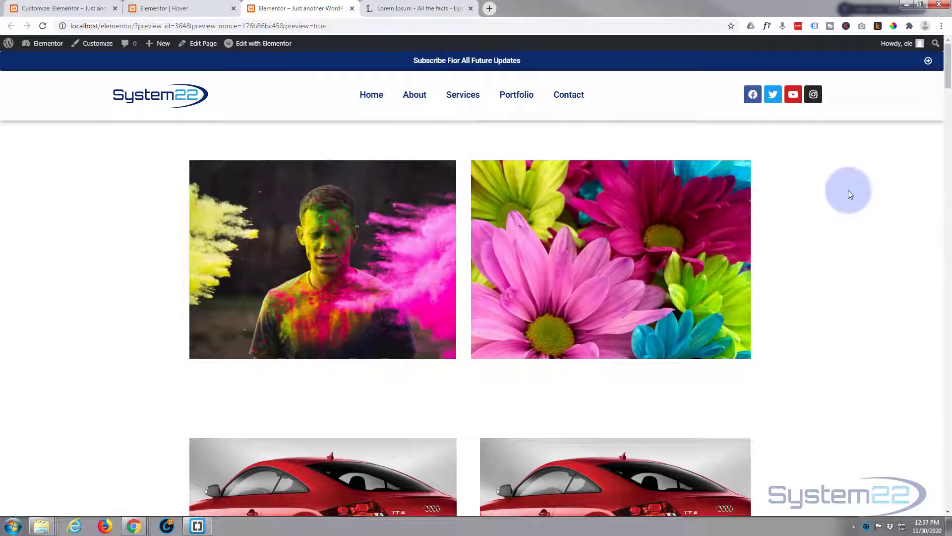
mouse_move(610, 257)
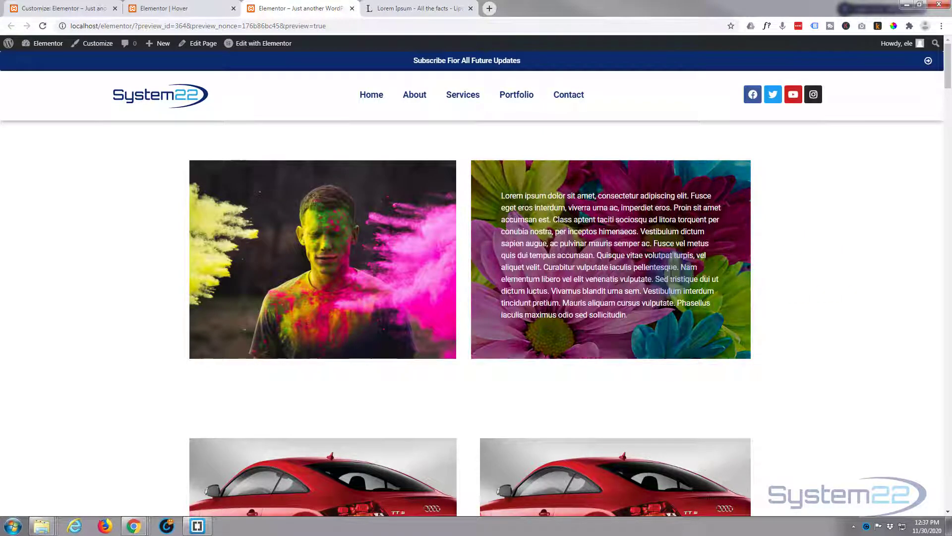
mouse_move(858, 268)
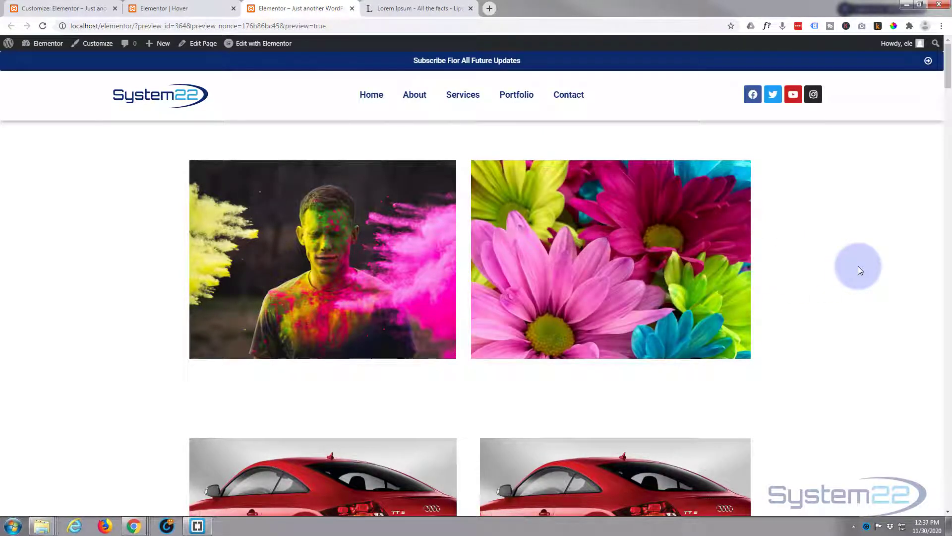